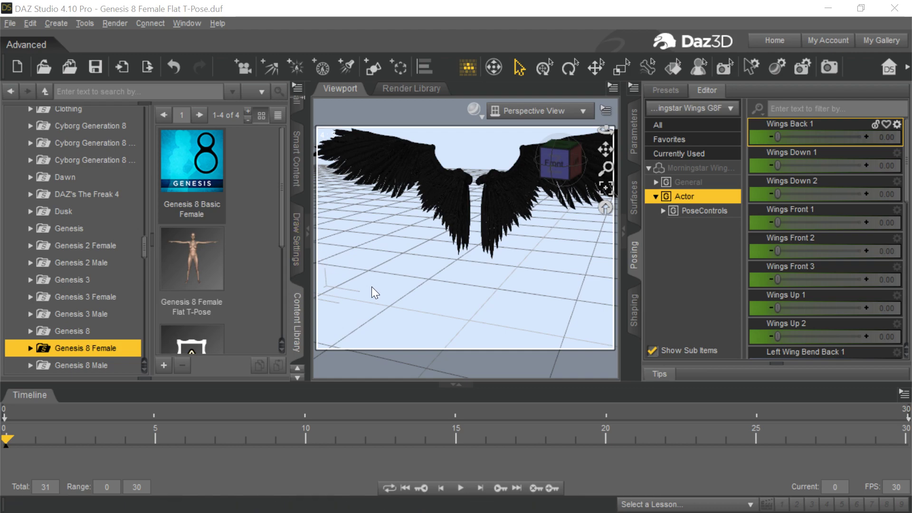
{"action": "mouse_move", "coordinate": [454, 300]}
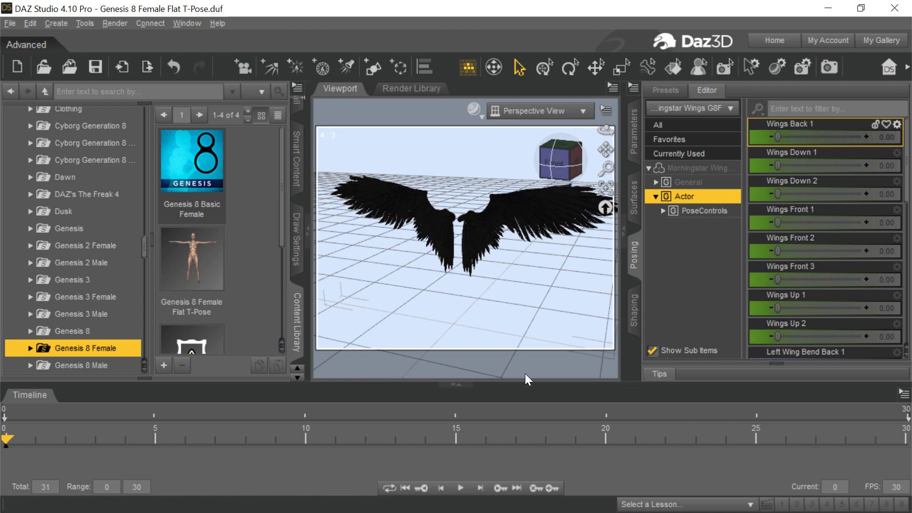
{"action": "mouse_move", "coordinate": [541, 298]}
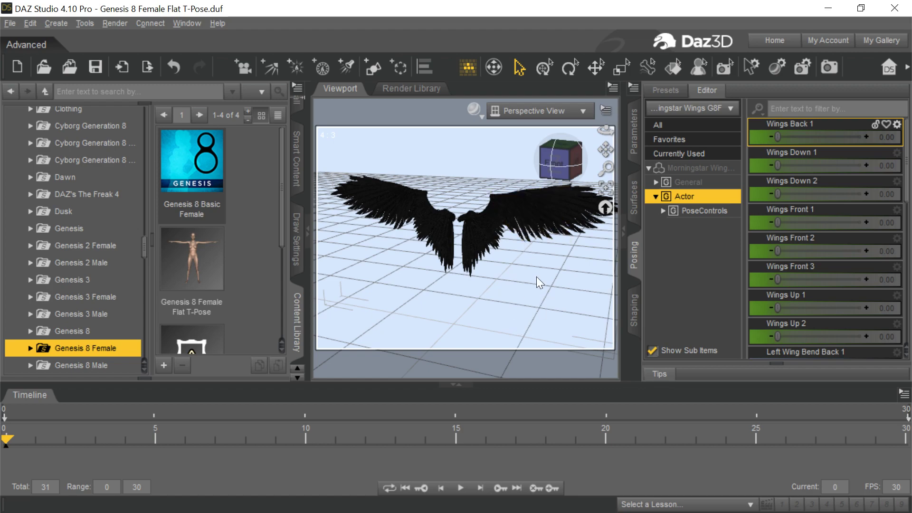
{"action": "mouse_move", "coordinate": [476, 304]}
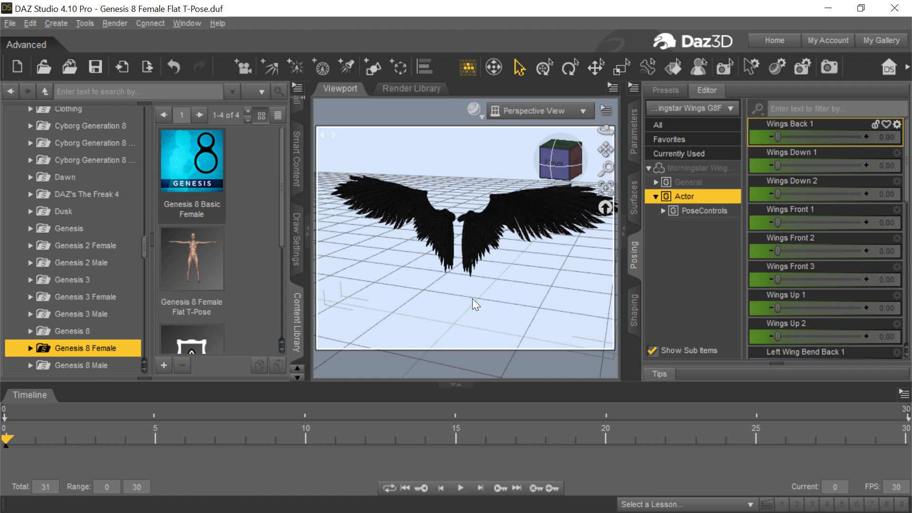
{"action": "mouse_move", "coordinate": [516, 284]}
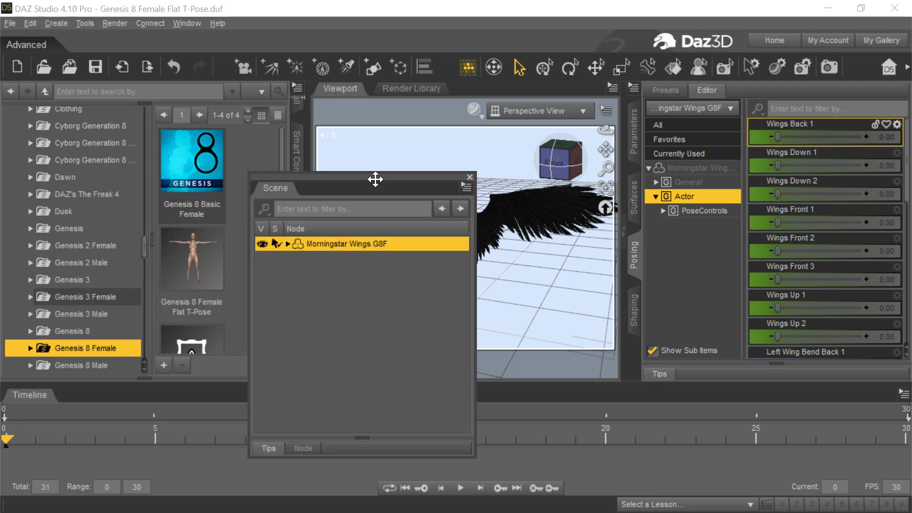
Step: Close the scene outline, then test TailFeathers_Back1 at about 0.48 and return it to 0
{"action": "left_click", "coordinate": [469, 177]}
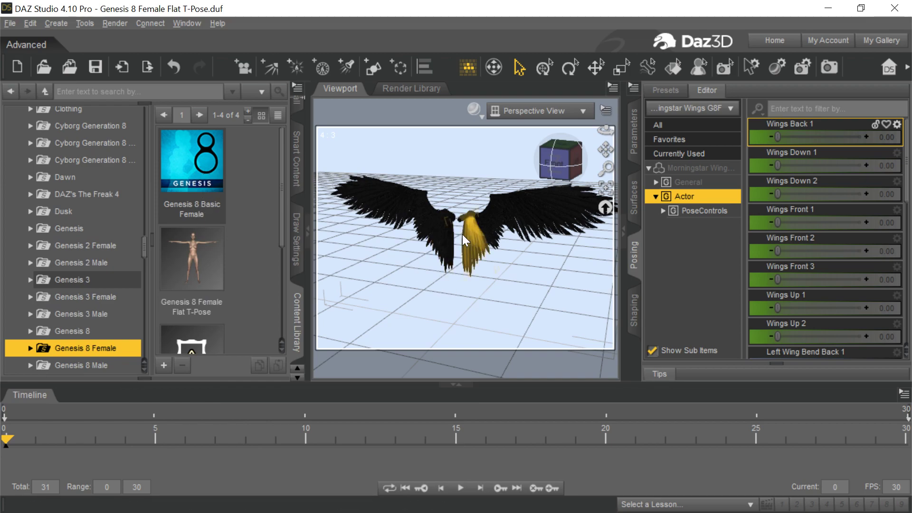
{"action": "mouse_move", "coordinate": [442, 250]}
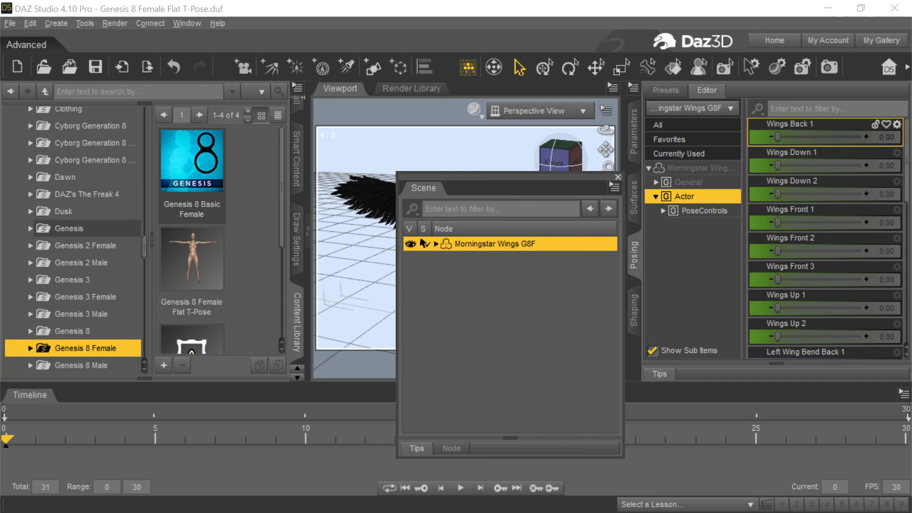
{"action": "left_click", "coordinate": [618, 177]}
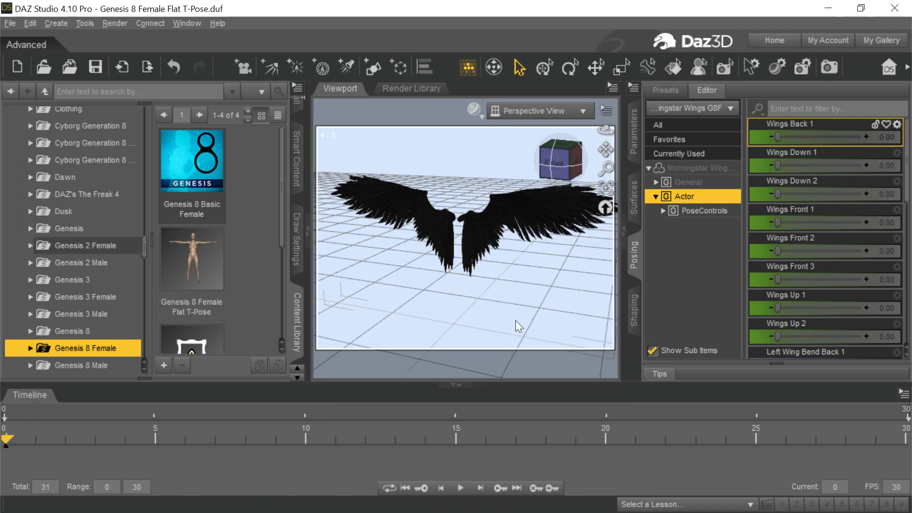
{"action": "mouse_move", "coordinate": [194, 195]}
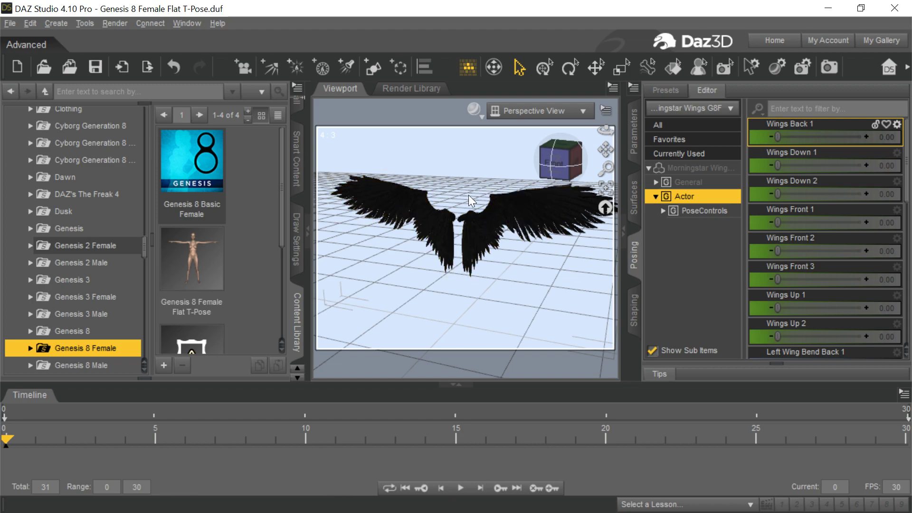
{"action": "mouse_move", "coordinate": [445, 241]}
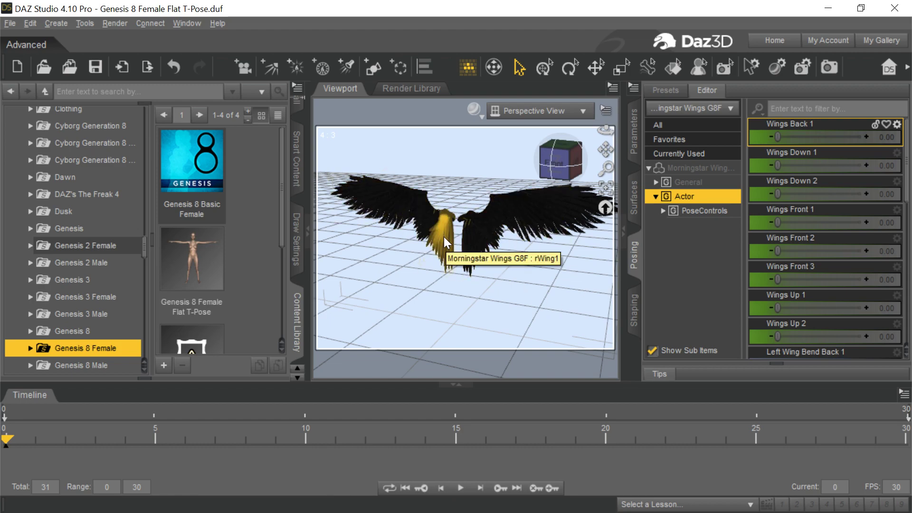
{"action": "mouse_move", "coordinate": [536, 294]}
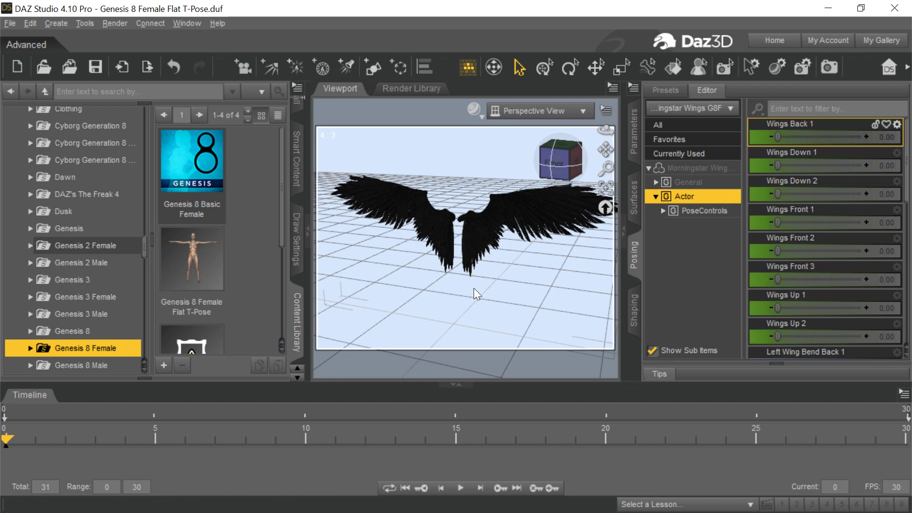
{"action": "mouse_move", "coordinate": [516, 288]}
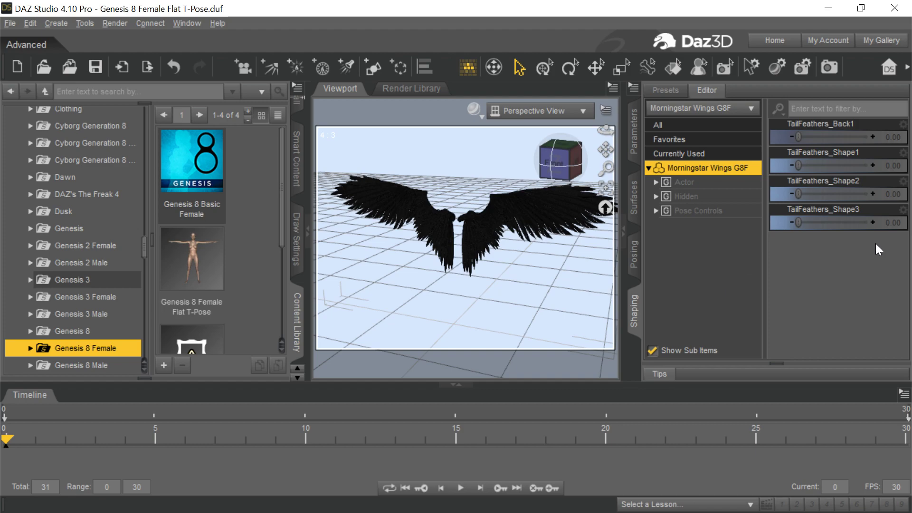
{"action": "mouse_move", "coordinate": [841, 133]}
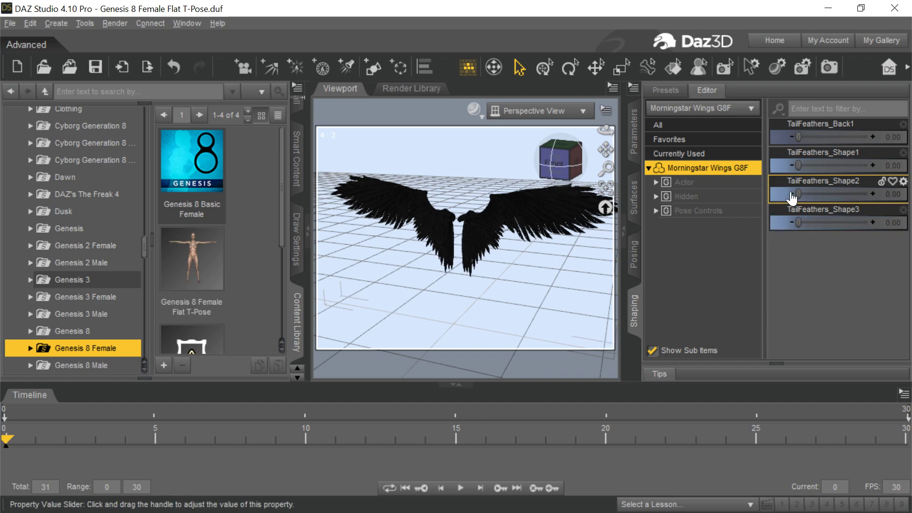
{"action": "left_click_drag", "start_coordinate": [800, 194], "coordinate": [847, 193]}
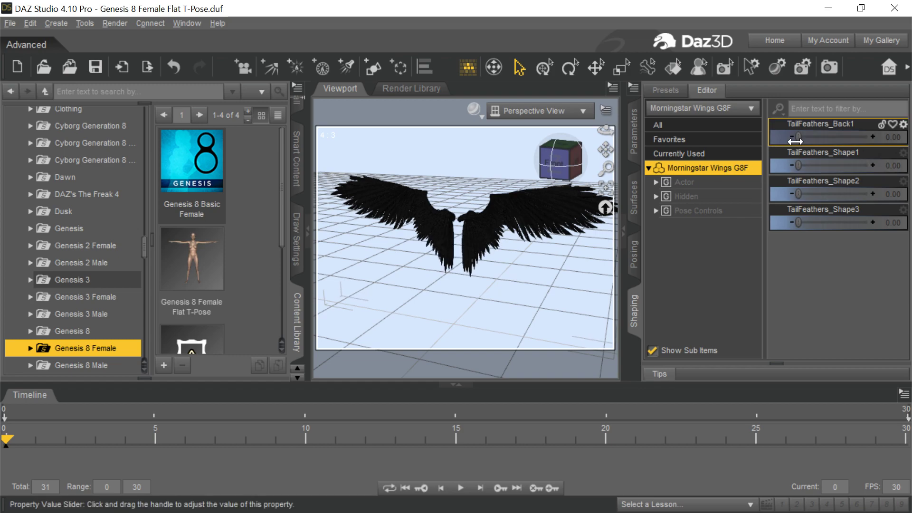
{"action": "left_click_drag", "start_coordinate": [801, 136], "coordinate": [848, 136]}
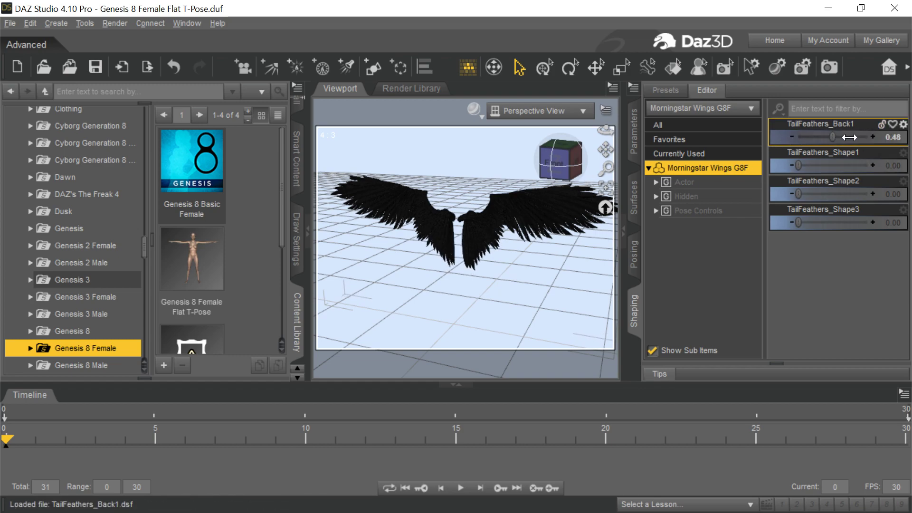
{"action": "left_click_drag", "start_coordinate": [832, 137], "coordinate": [798, 137]}
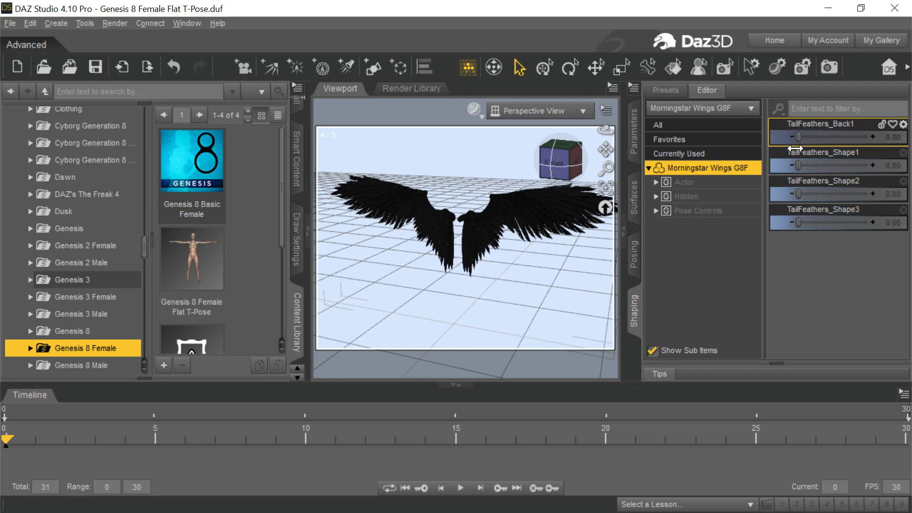
{"action": "left_click_drag", "start_coordinate": [803, 223], "coordinate": [861, 222]}
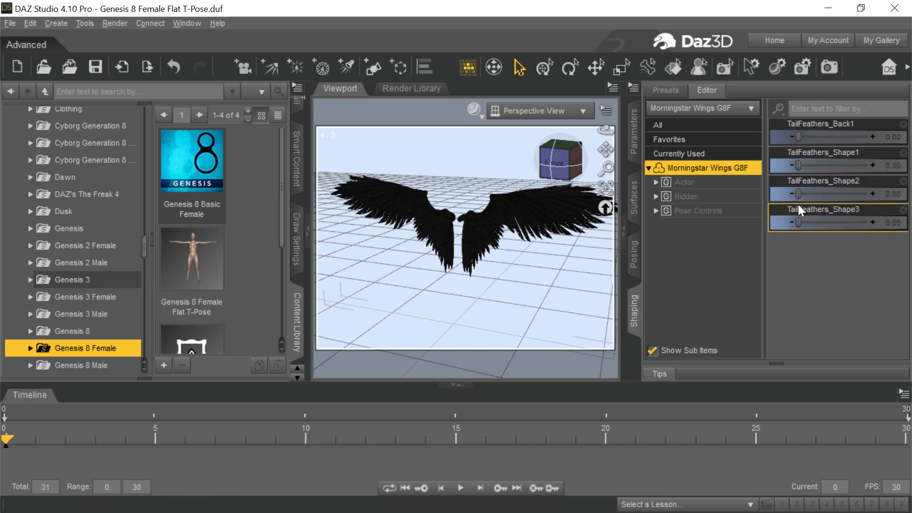
{"action": "mouse_move", "coordinate": [635, 256]}
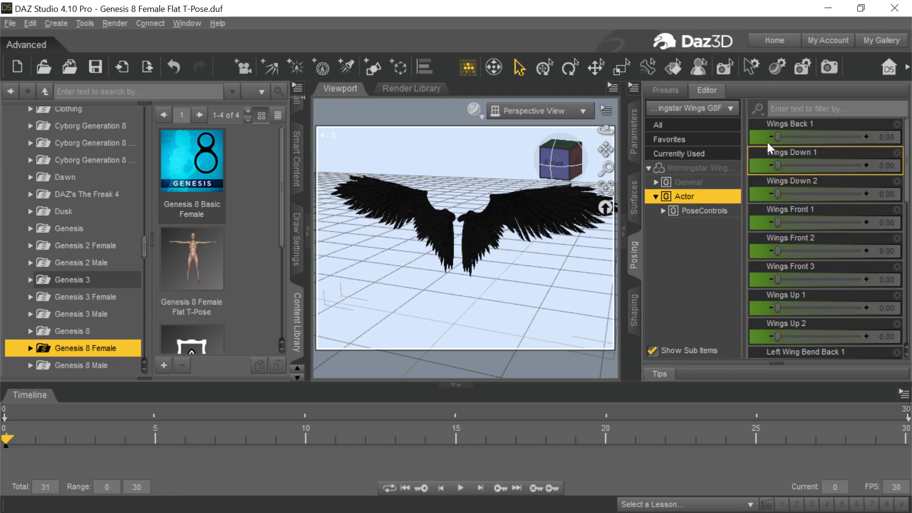
Step: Try Wings Back 1 partway and full, reset it, then set it to 1.00
{"action": "left_click_drag", "start_coordinate": [780, 136], "coordinate": [821, 136]}
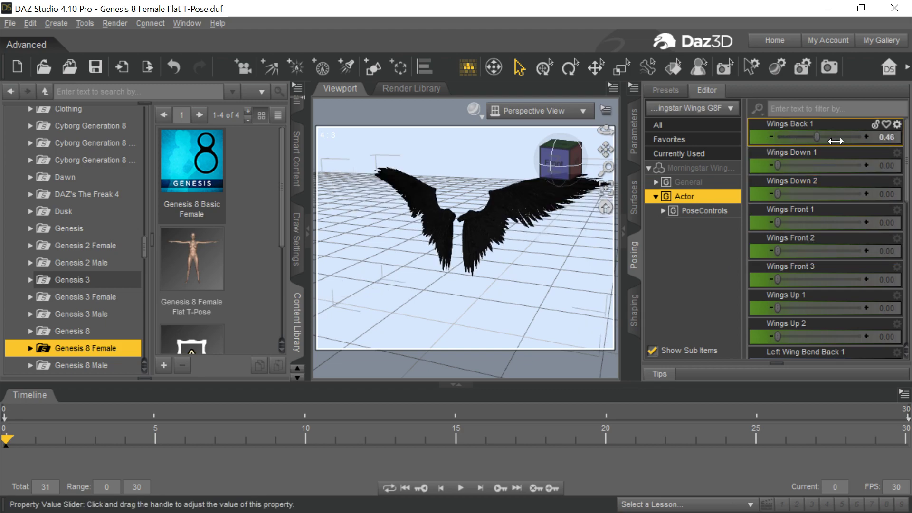
{"action": "left_click_drag", "start_coordinate": [817, 137], "coordinate": [855, 137]}
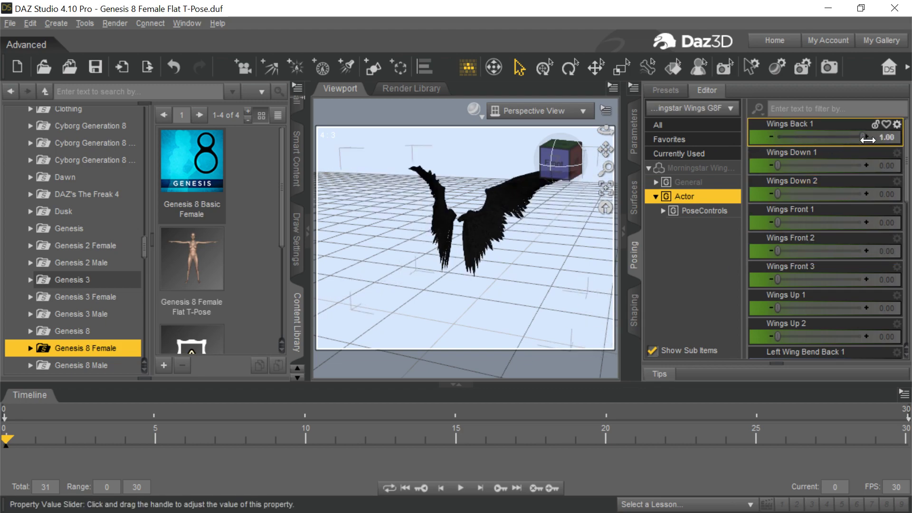
{"action": "left_click_drag", "start_coordinate": [866, 137], "coordinate": [777, 136]}
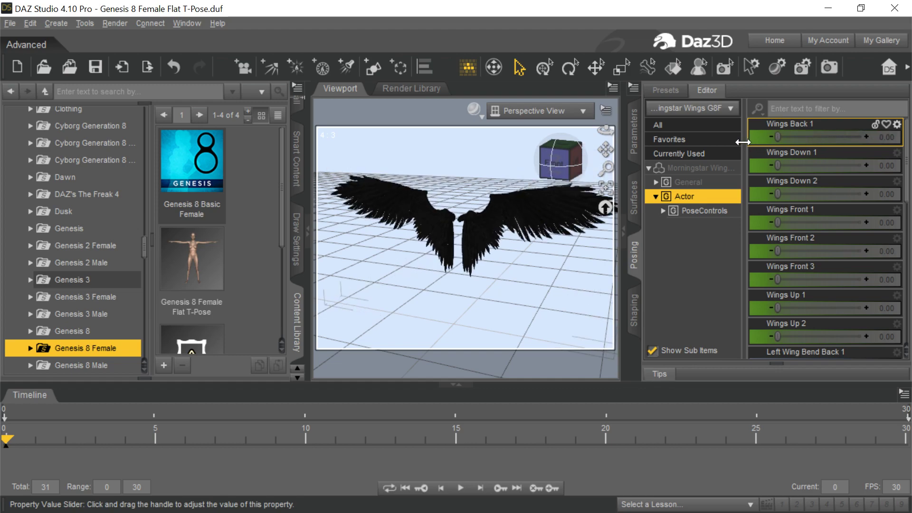
{"action": "left_click", "coordinate": [789, 237]}
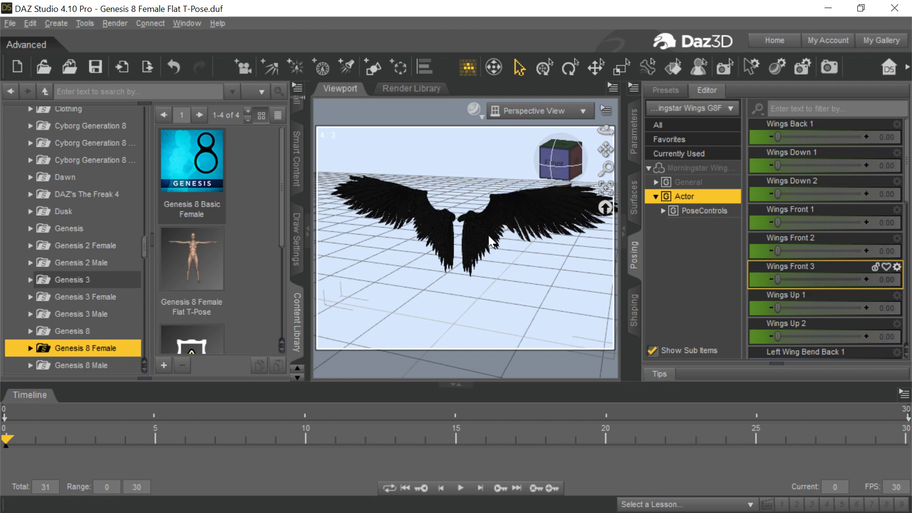
{"action": "left_click", "coordinate": [442, 238]}
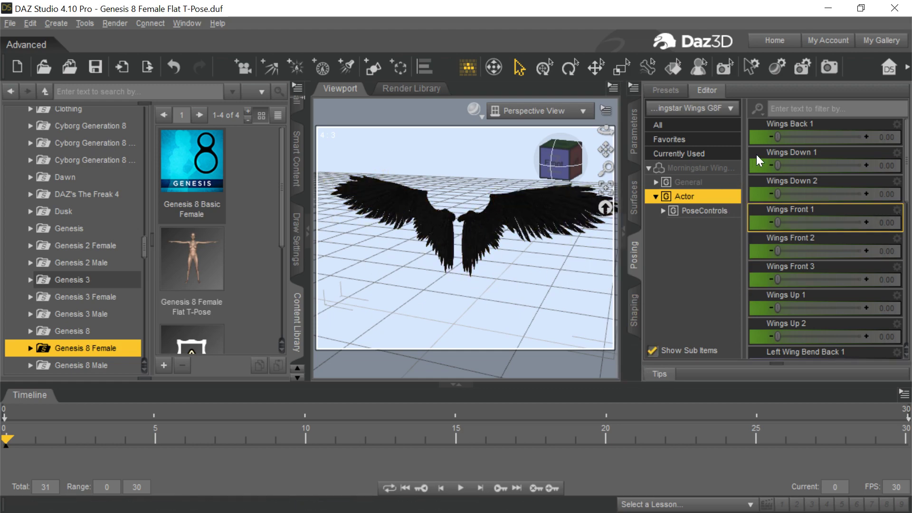
{"action": "left_click_drag", "start_coordinate": [774, 136], "coordinate": [872, 137]}
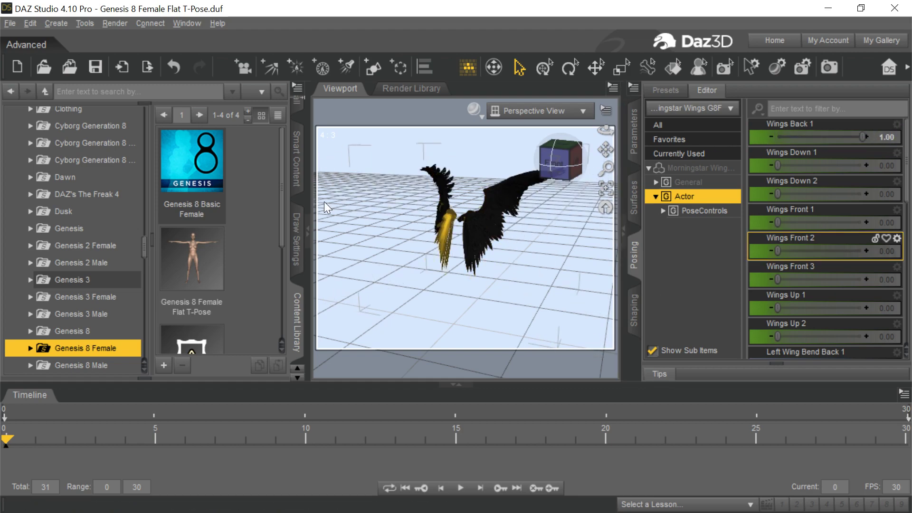
{"action": "left_click", "coordinate": [9, 24]}
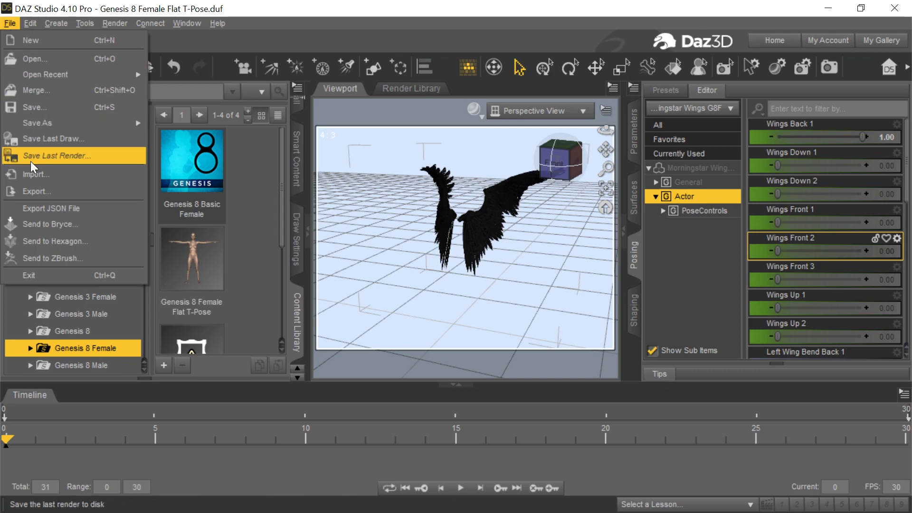
Step: Start an OBJ export over WingsBack.obj with material library, then cancel at the options
{"action": "left_click", "coordinate": [35, 191]}
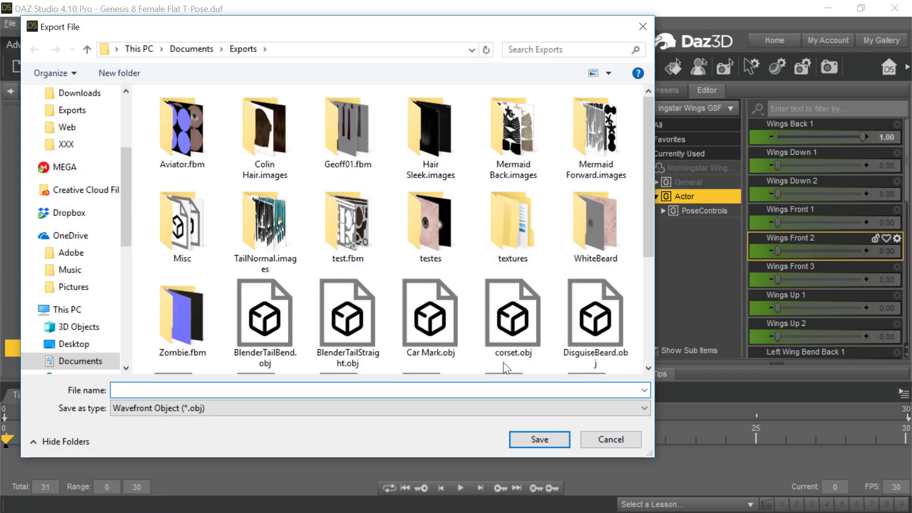
{"action": "scroll", "scroll_direction": "down", "scroll_amount": 3}
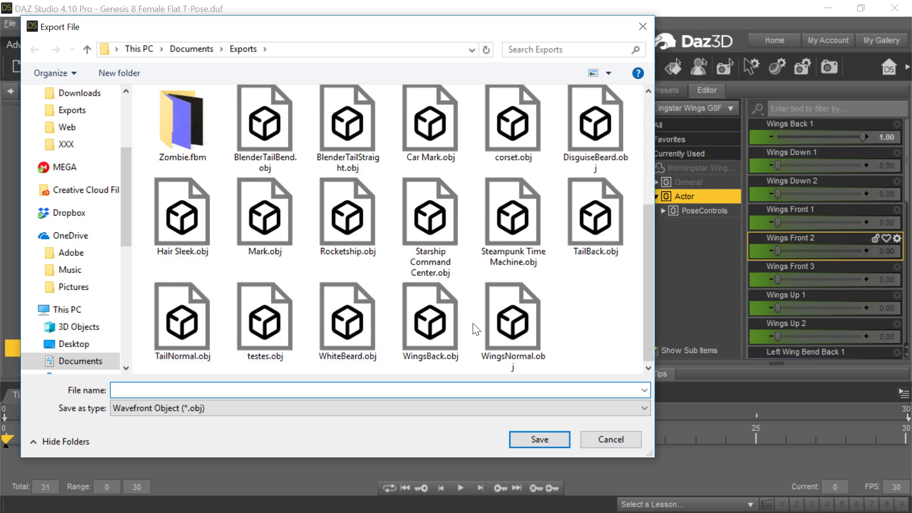
{"action": "left_click", "coordinate": [539, 440]}
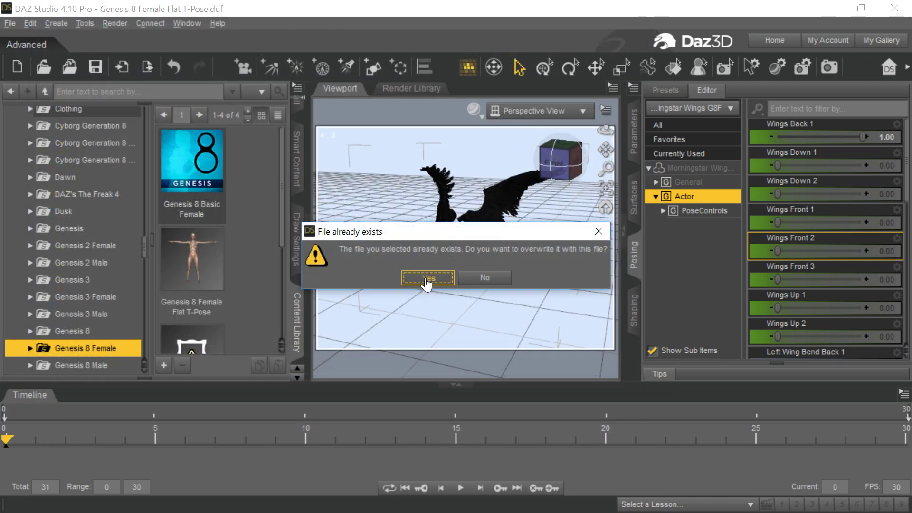
{"action": "left_click", "coordinate": [428, 277]}
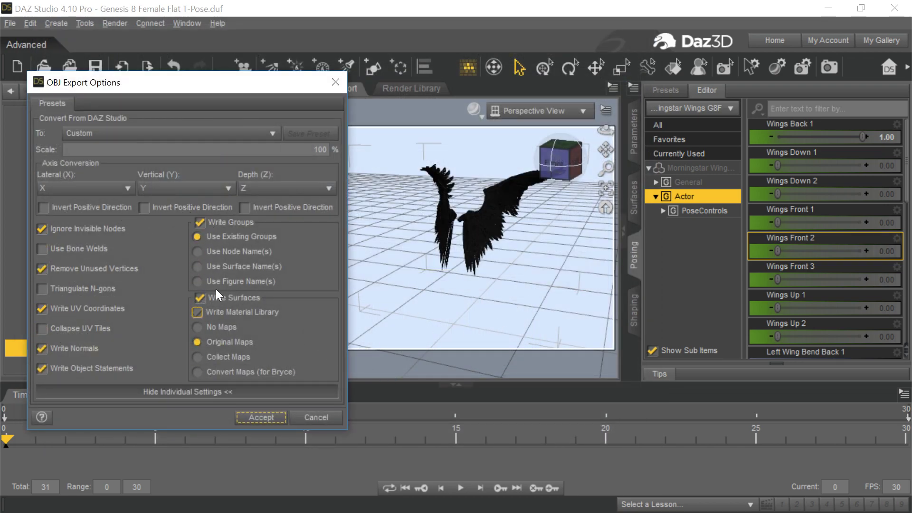
{"action": "left_click", "coordinate": [198, 312]}
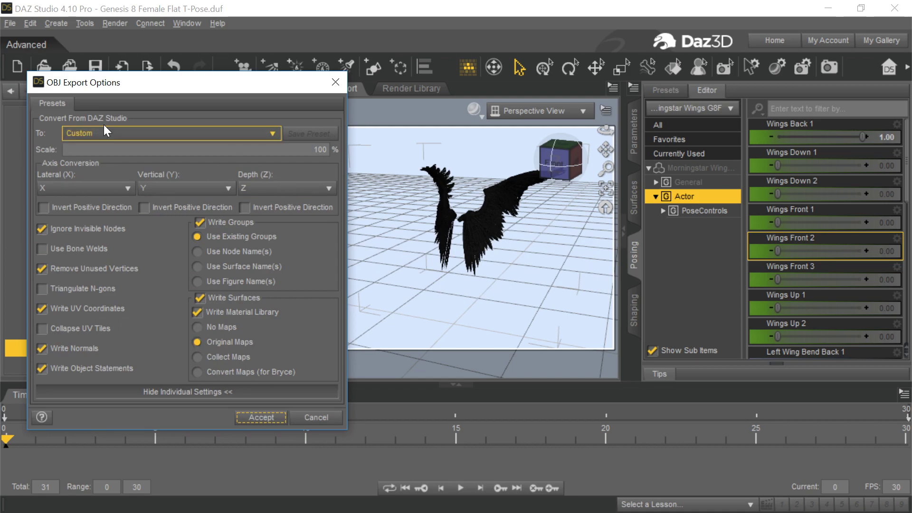
{"action": "mouse_move", "coordinate": [316, 417]}
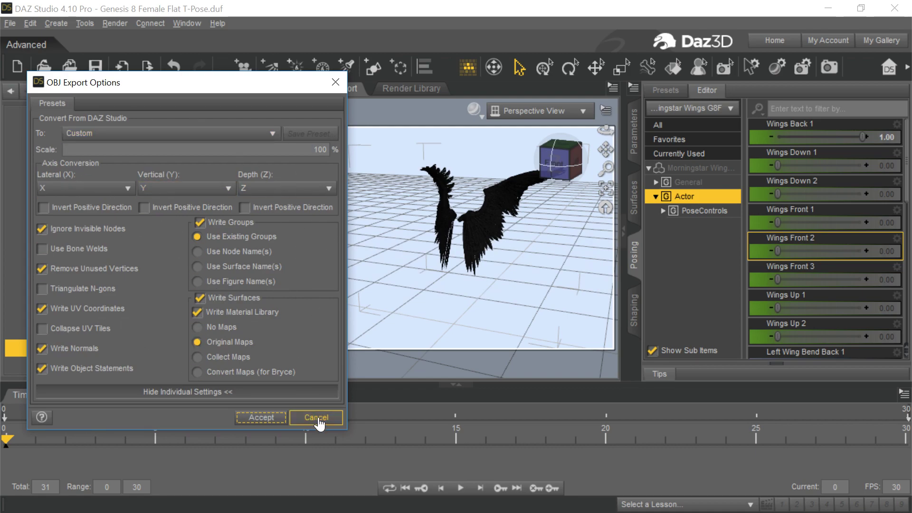
{"action": "left_click", "coordinate": [316, 418]}
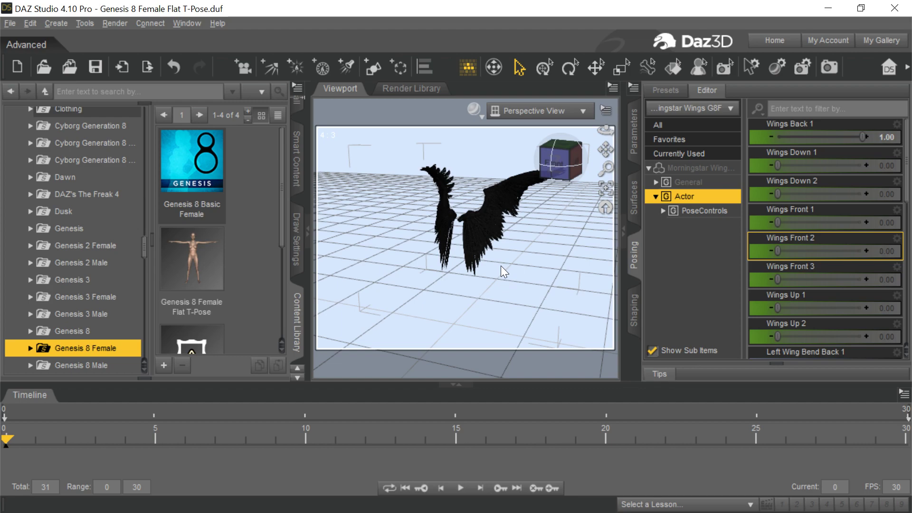
{"action": "mouse_move", "coordinate": [504, 274]}
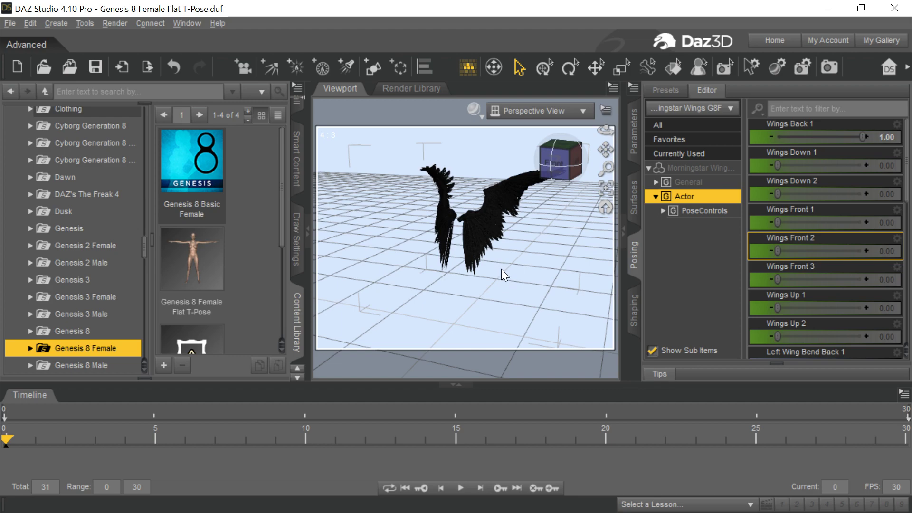
Step: Reset Wings Back 1 to 0.00 and adjust the neighbouring wing sliders
{"action": "left_click", "coordinate": [444, 233]}
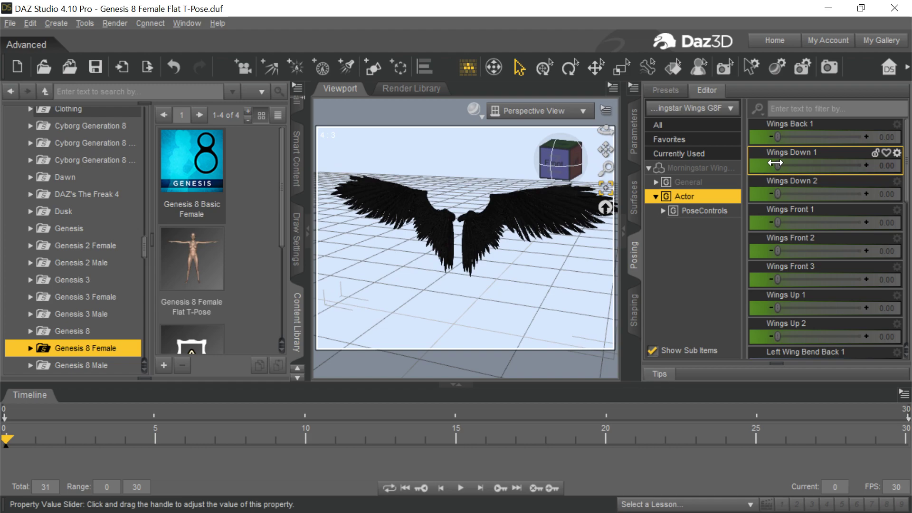
{"action": "left_click_drag", "start_coordinate": [780, 168], "coordinate": [788, 168]}
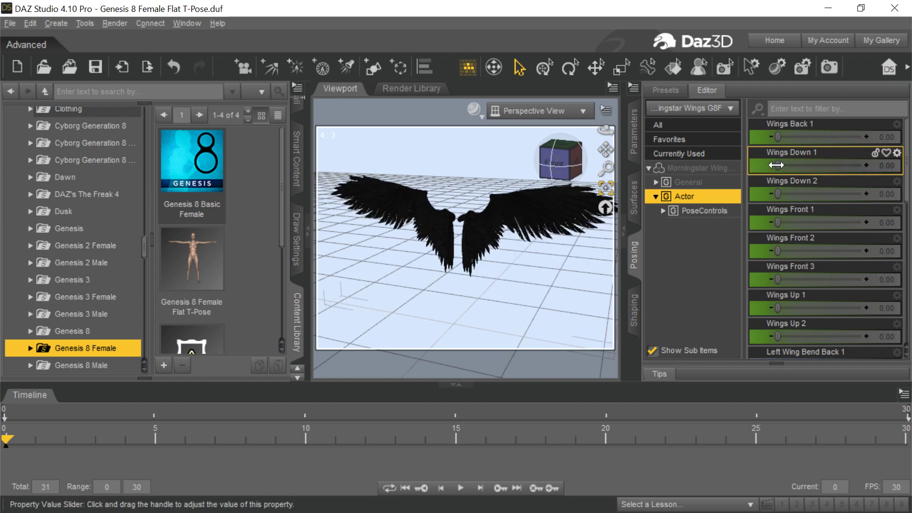
{"action": "left_click_drag", "start_coordinate": [776, 165], "coordinate": [838, 166]}
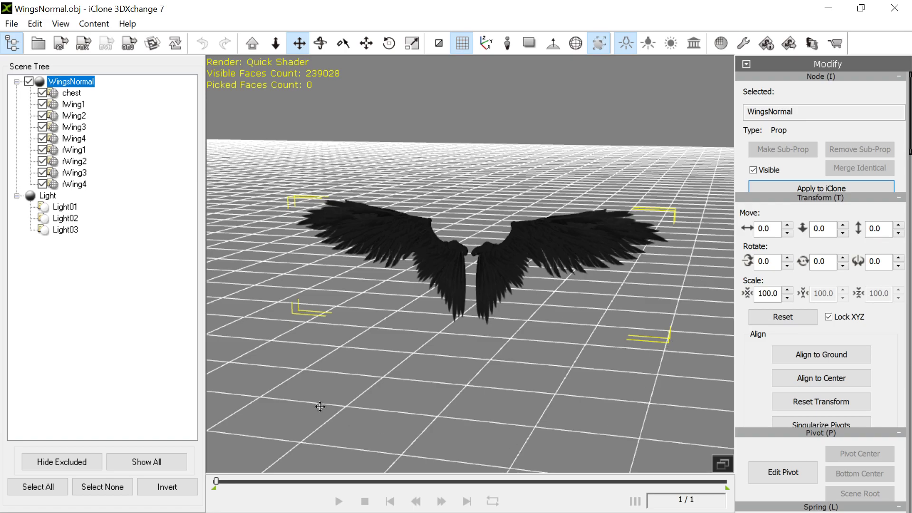
{"action": "mouse_move", "coordinate": [444, 194]}
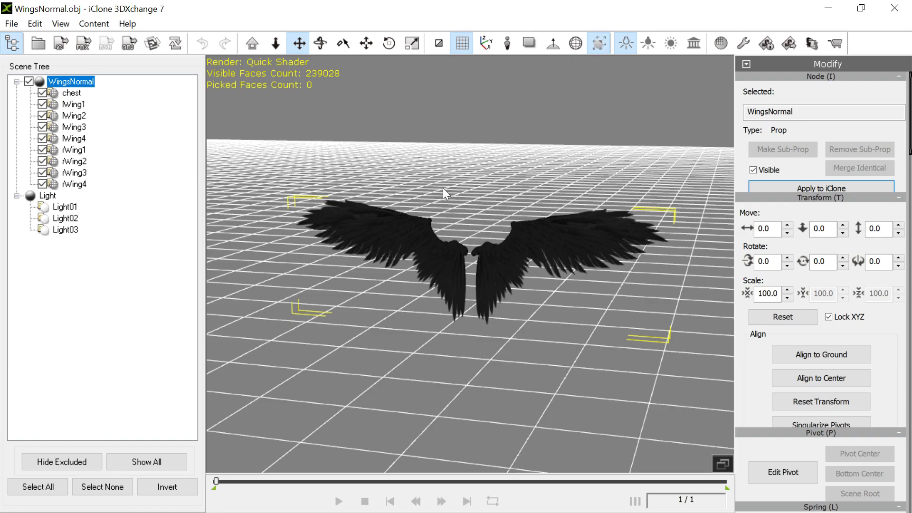
Step: Drag across the 3DXchange workspace while preparing the WingsNormal prop
{"action": "left_click_drag", "start_coordinate": [446, 192], "coordinate": [539, 194]}
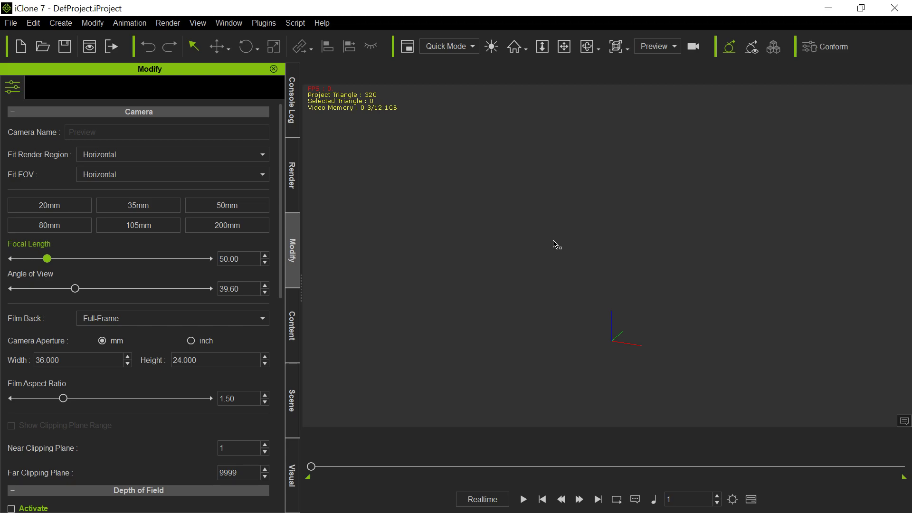
{"action": "mouse_move", "coordinate": [552, 239]}
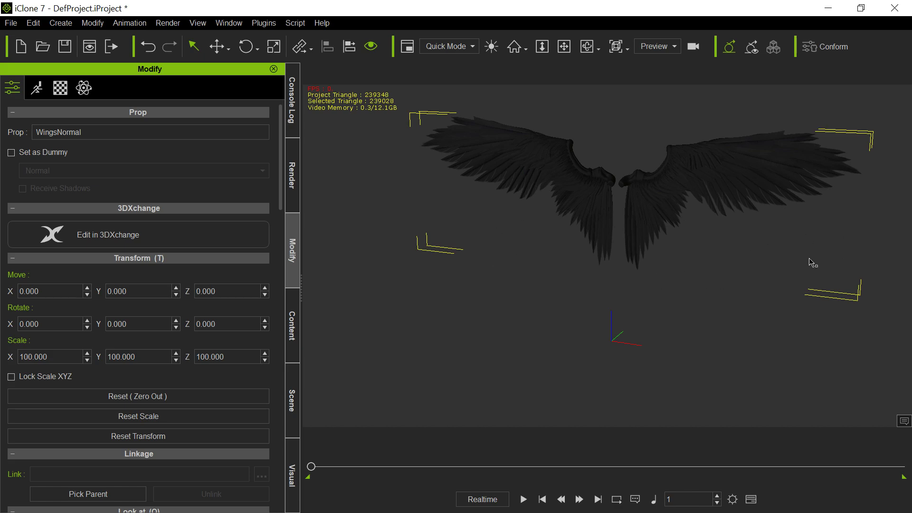
{"action": "mouse_move", "coordinate": [572, 293]}
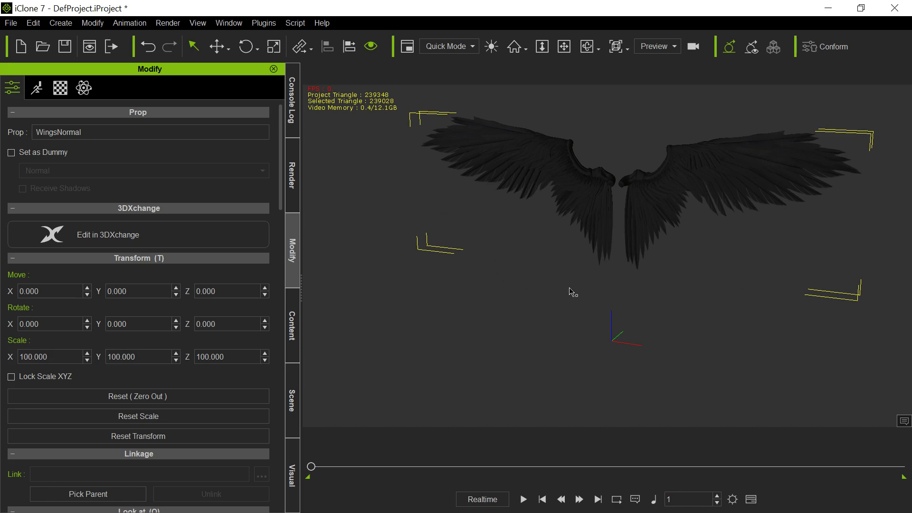
Step: Show the WingsNormal prop's Motion tab in the Modify panel
{"action": "left_click", "coordinate": [36, 88]}
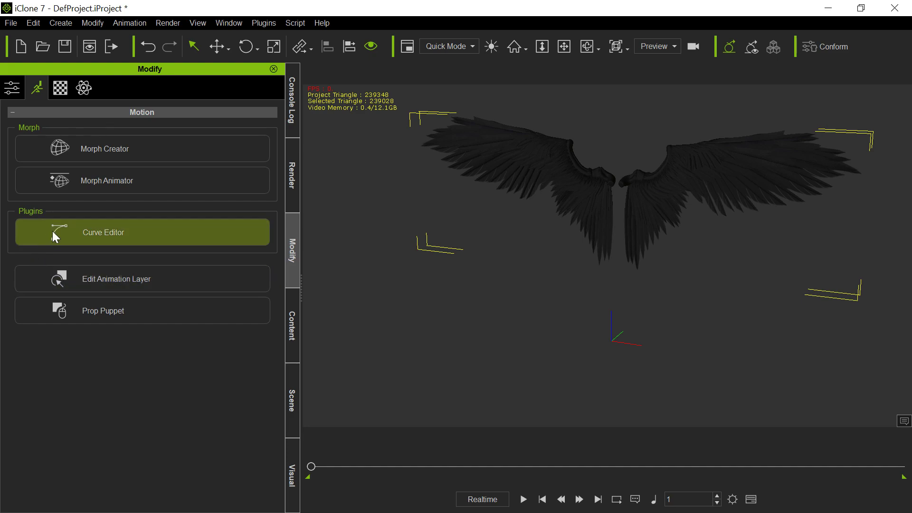
{"action": "mouse_move", "coordinate": [163, 148]}
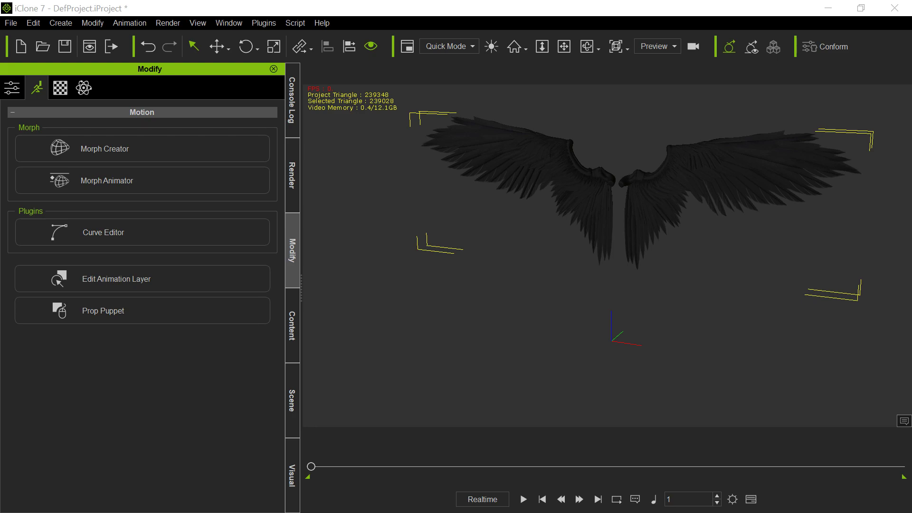
Step: Open Morph Creator and add WingsBack.obj as a morph target with Y-Up axis
{"action": "left_click", "coordinate": [105, 148]}
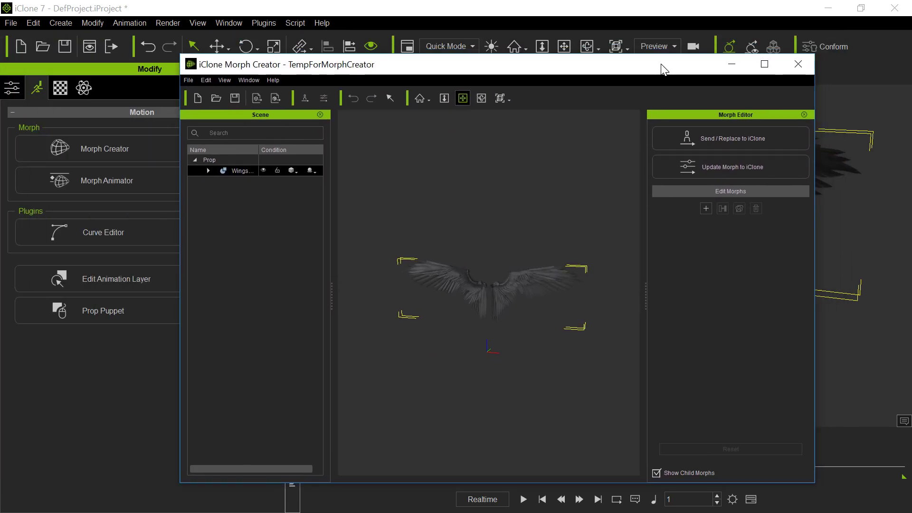
{"action": "left_click", "coordinate": [706, 208]}
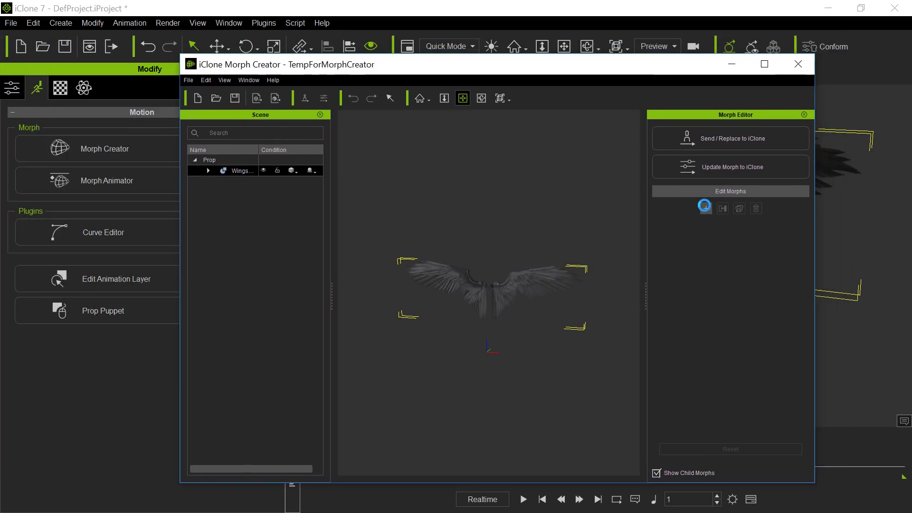
{"action": "left_click", "coordinate": [705, 208]}
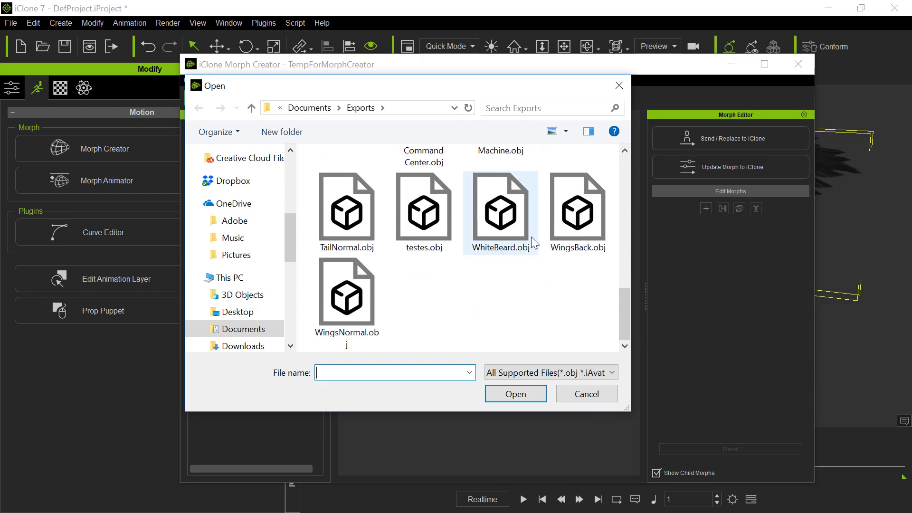
{"action": "left_click", "coordinate": [515, 393]}
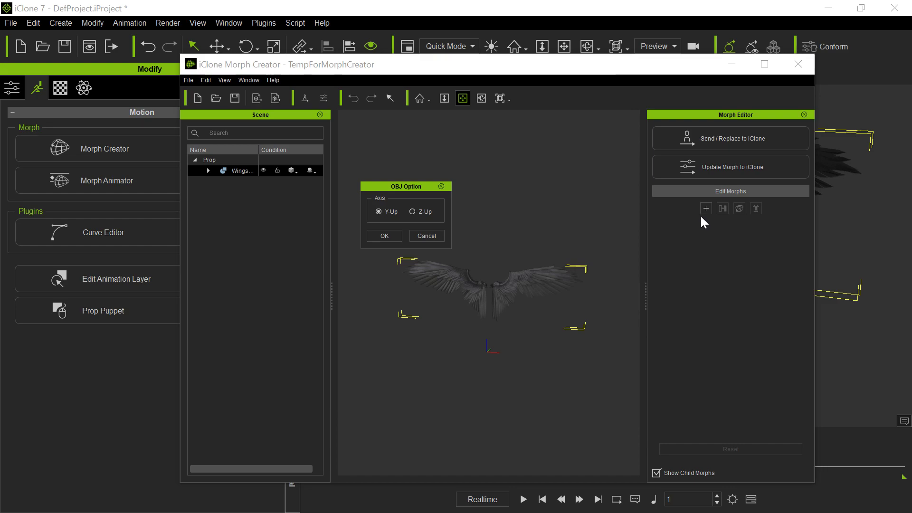
{"action": "mouse_move", "coordinate": [706, 220]}
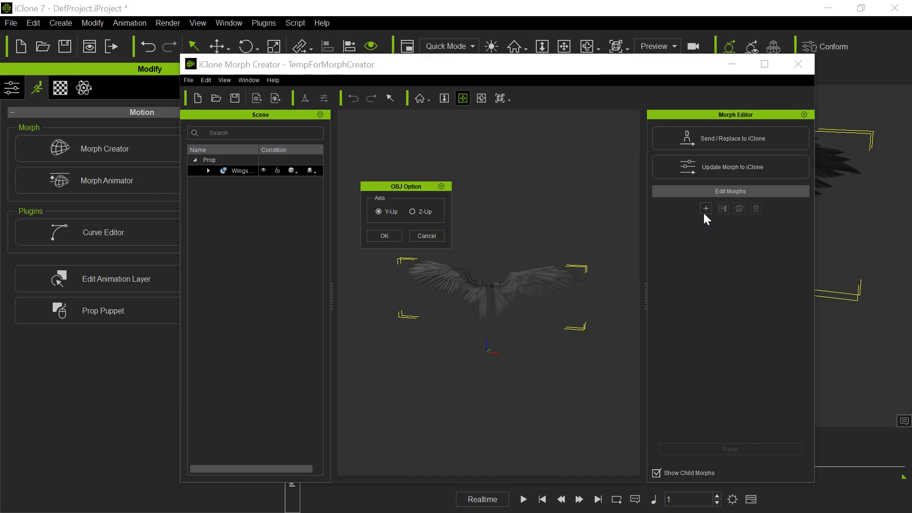
{"action": "left_click", "coordinate": [384, 236]}
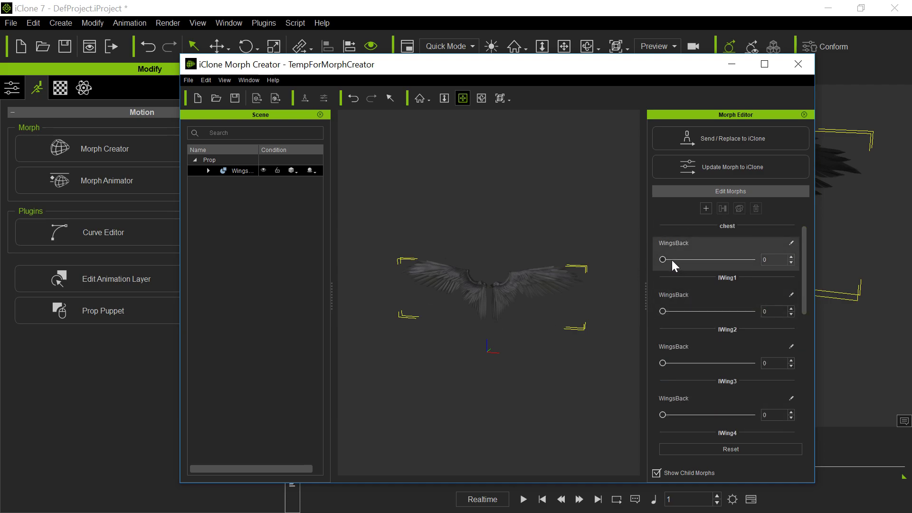
Step: Drag the chest and lWing2 WingsBack sliders to 100, scrolling the morph list
{"action": "left_click_drag", "start_coordinate": [663, 260], "coordinate": [726, 259]}
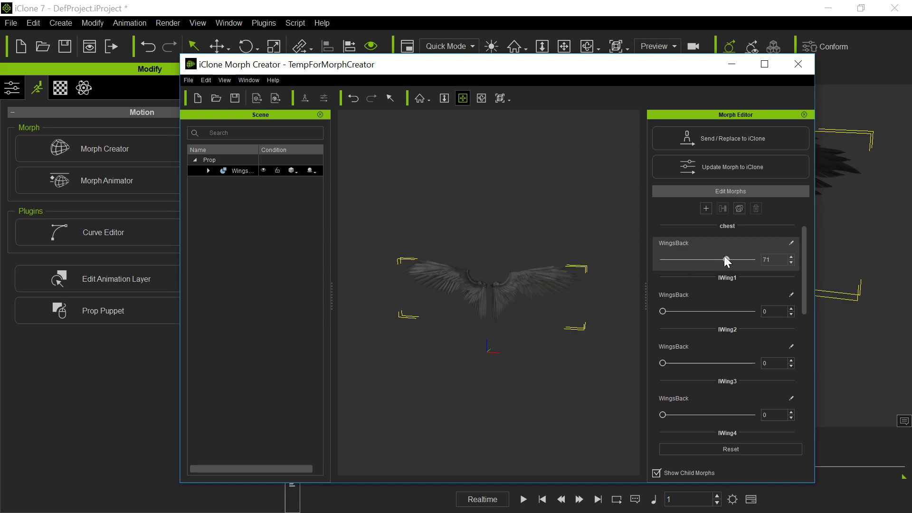
{"action": "left_click_drag", "start_coordinate": [726, 260], "coordinate": [754, 260]}
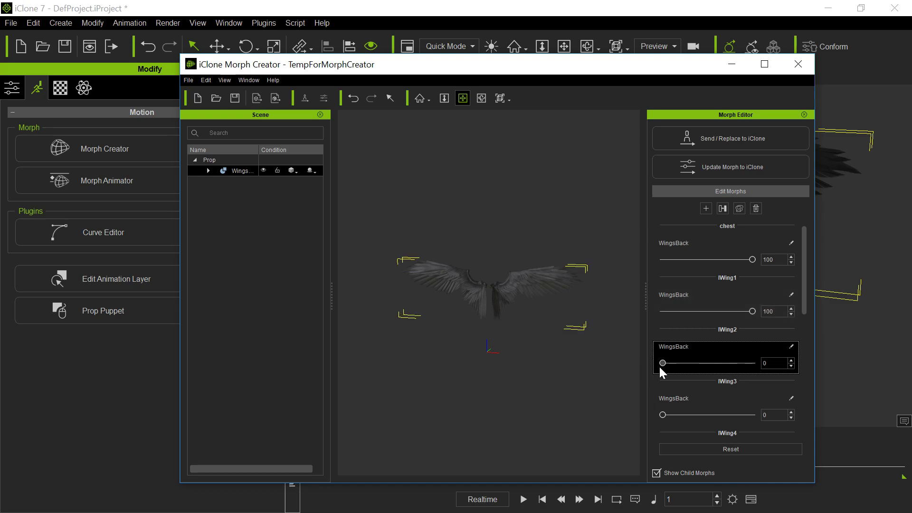
{"action": "left_click_drag", "start_coordinate": [663, 363], "coordinate": [753, 363]}
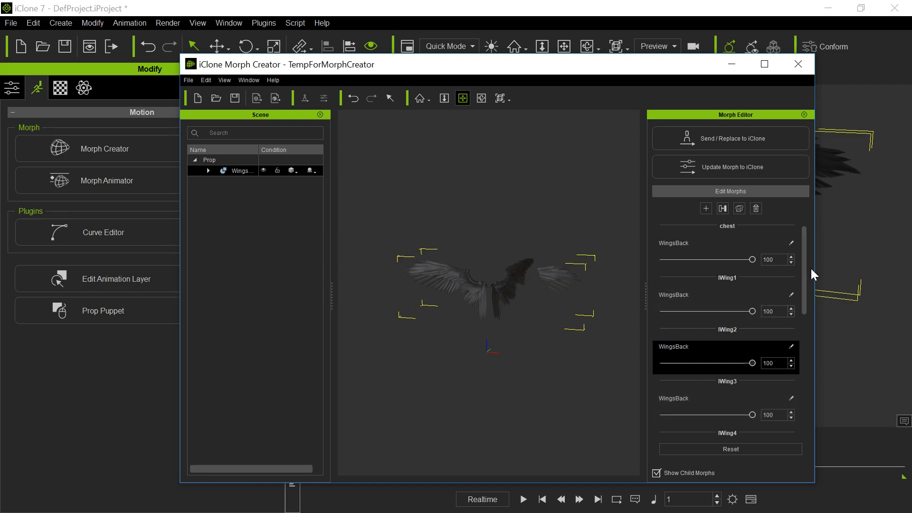
{"action": "scroll", "scroll_direction": "down", "scroll_amount": 3}
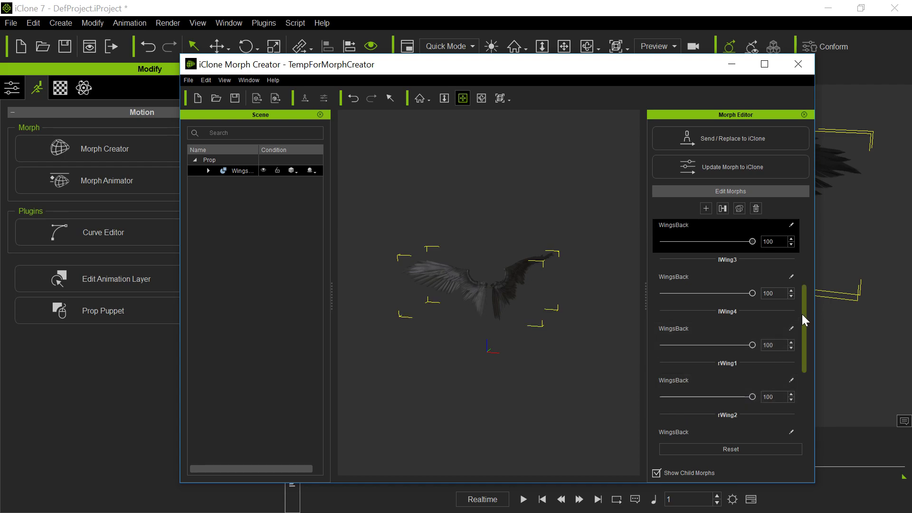
{"action": "mouse_move", "coordinate": [806, 327]}
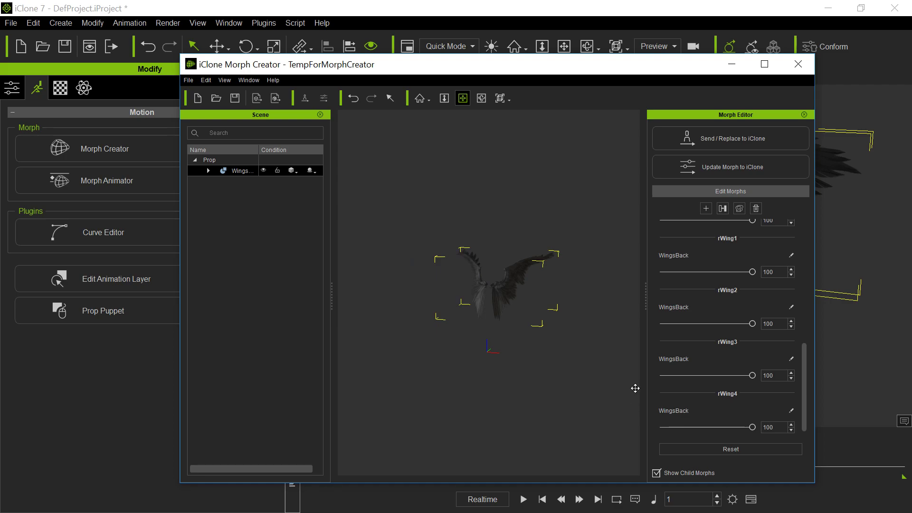
{"action": "mouse_move", "coordinate": [739, 208]}
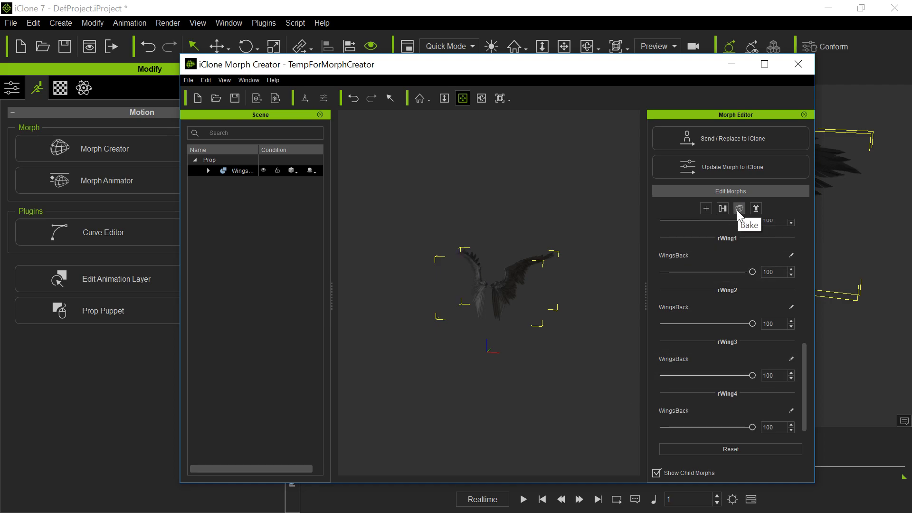
Step: Bake a slider named WingsBack, removing the source sliders upon creation
{"action": "left_click", "coordinate": [739, 209]}
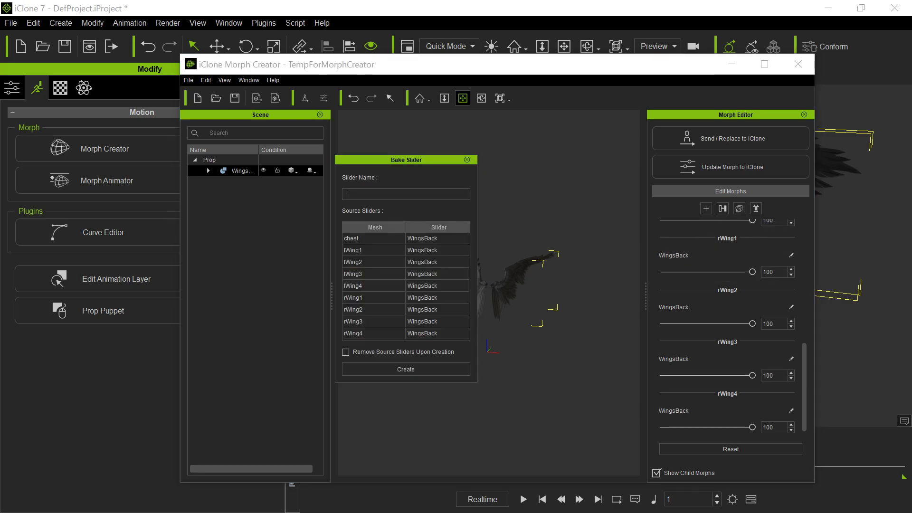
{"action": "type", "text": "WingsBack"}
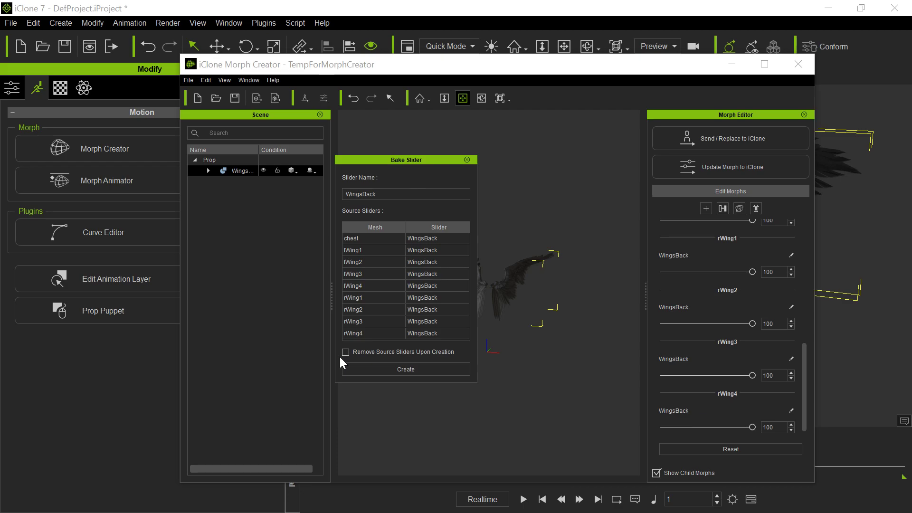
{"action": "left_click", "coordinate": [345, 352]}
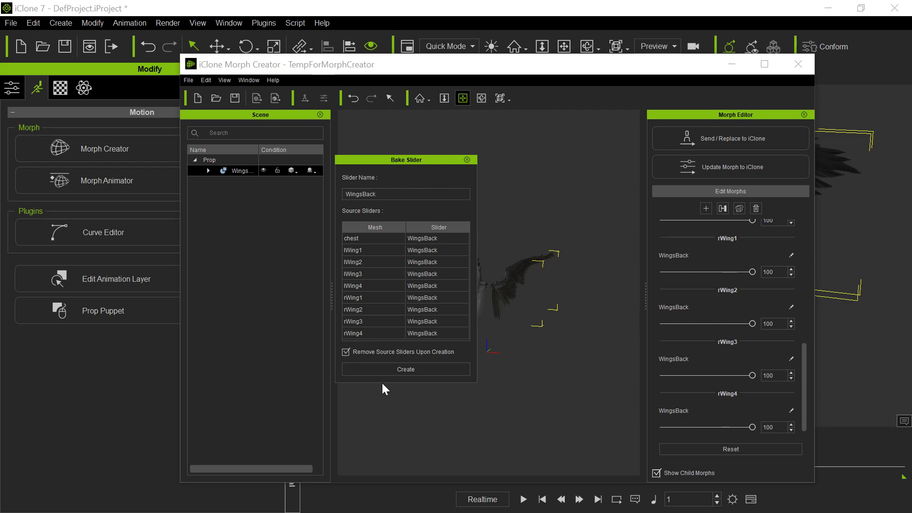
{"action": "mouse_move", "coordinate": [758, 287]}
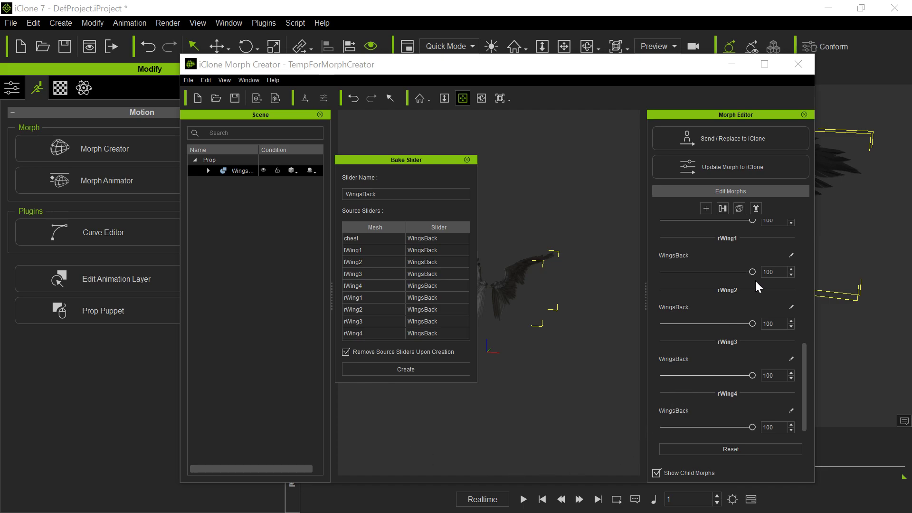
{"action": "mouse_move", "coordinate": [851, 341]}
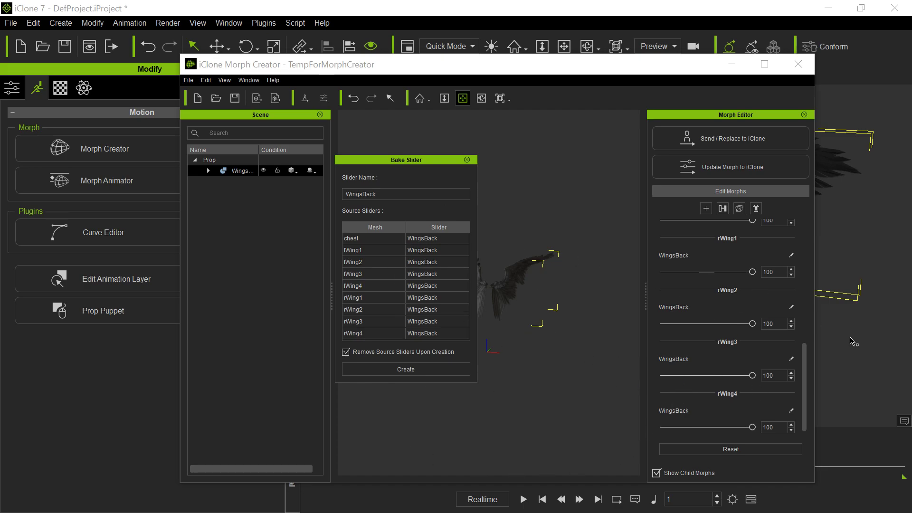
{"action": "mouse_move", "coordinate": [462, 364]}
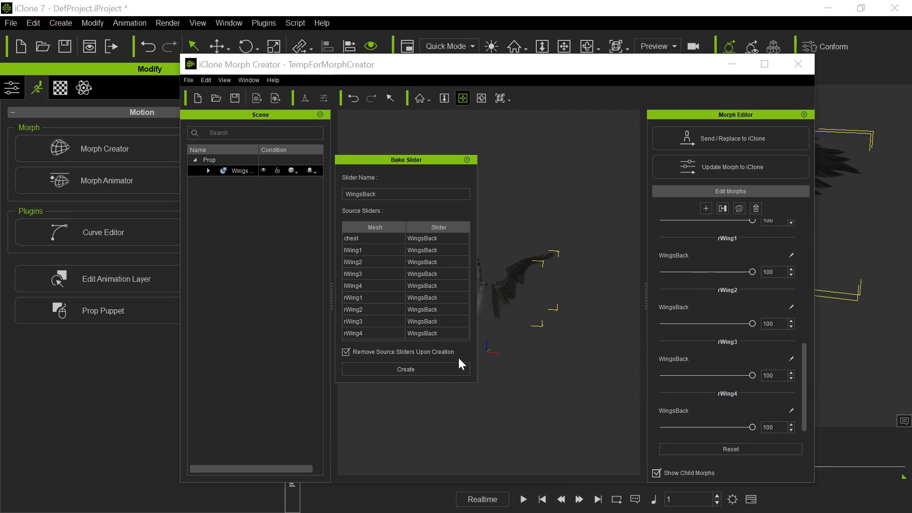
{"action": "left_click", "coordinate": [405, 370]}
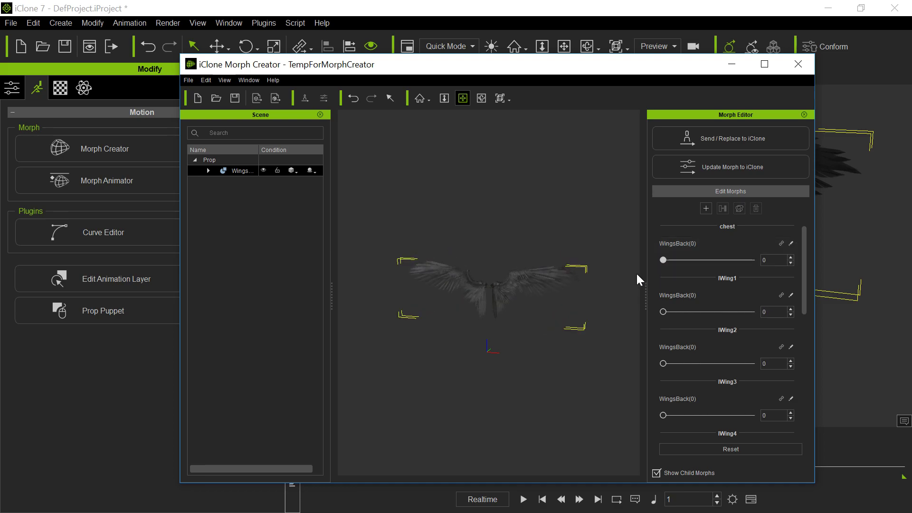
Step: Drag a baked WingsBack slider in Morph Creator, leaving it at 0
{"action": "left_click_drag", "start_coordinate": [662, 260], "coordinate": [743, 260]}
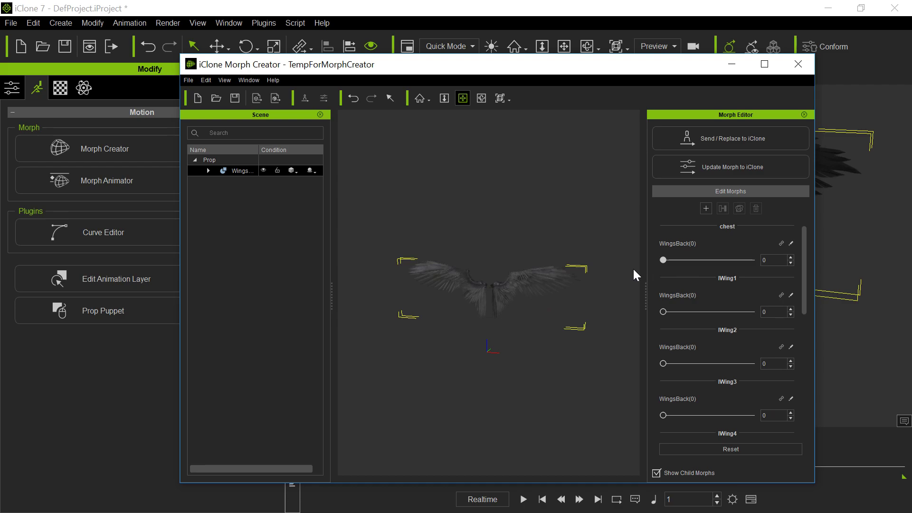
{"action": "mouse_move", "coordinate": [731, 166]}
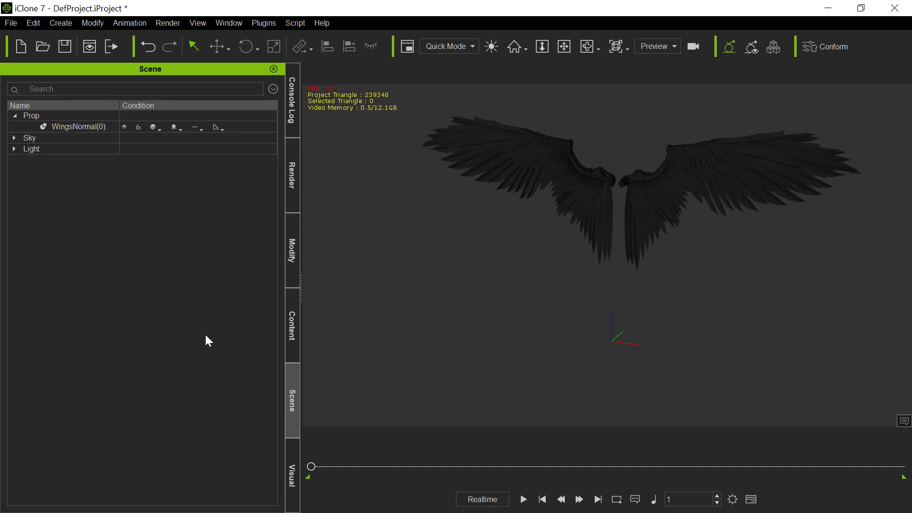
Step: Key the WingsNormal wings' WingsBack morph to 100 in the Morph Animator
{"action": "left_click", "coordinate": [77, 127]}
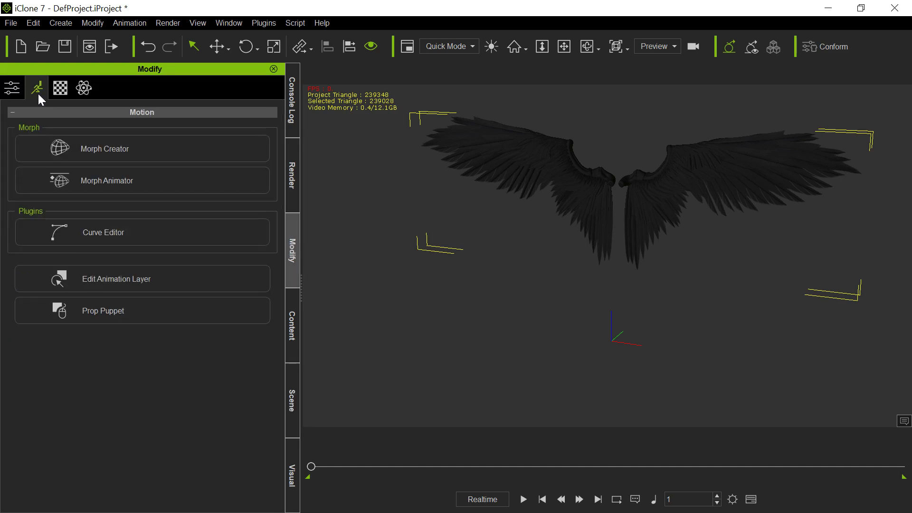
{"action": "left_click", "coordinate": [107, 181]}
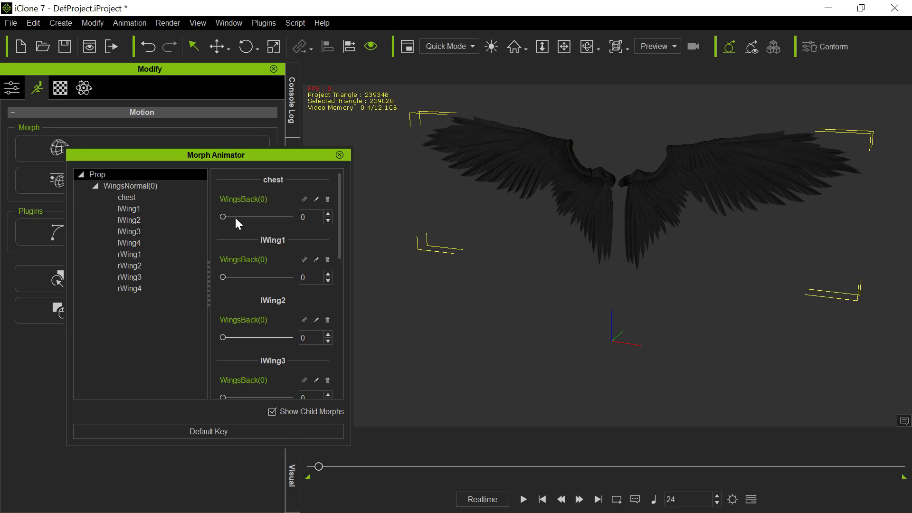
{"action": "mouse_move", "coordinate": [233, 225]}
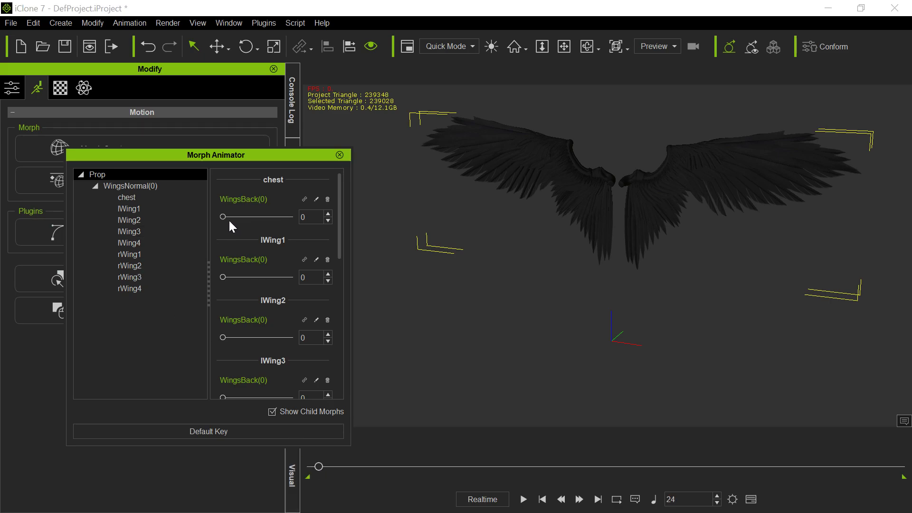
{"action": "left_click_drag", "start_coordinate": [223, 217], "coordinate": [293, 218]}
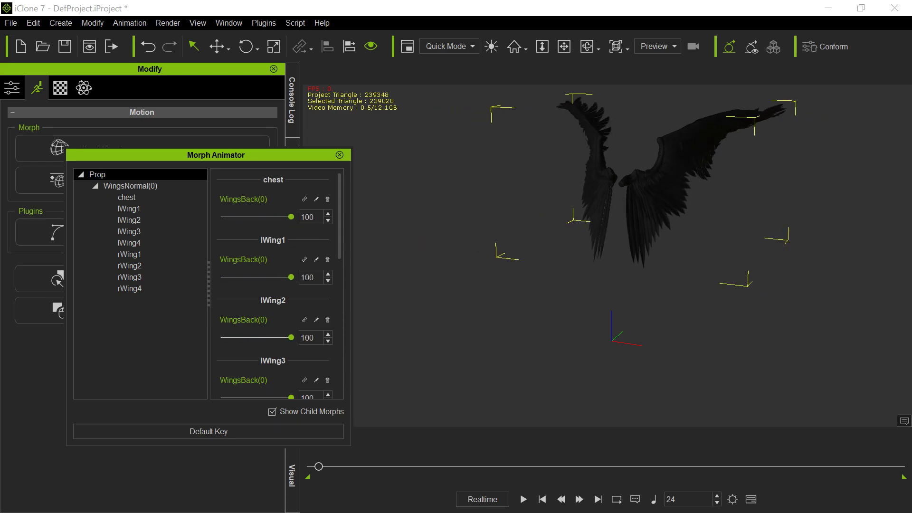
Step: Scrub through frames 54 and 94 to check the wing fold, then close the dialog
{"action": "left_click_drag", "start_coordinate": [318, 467], "coordinate": [329, 466]}
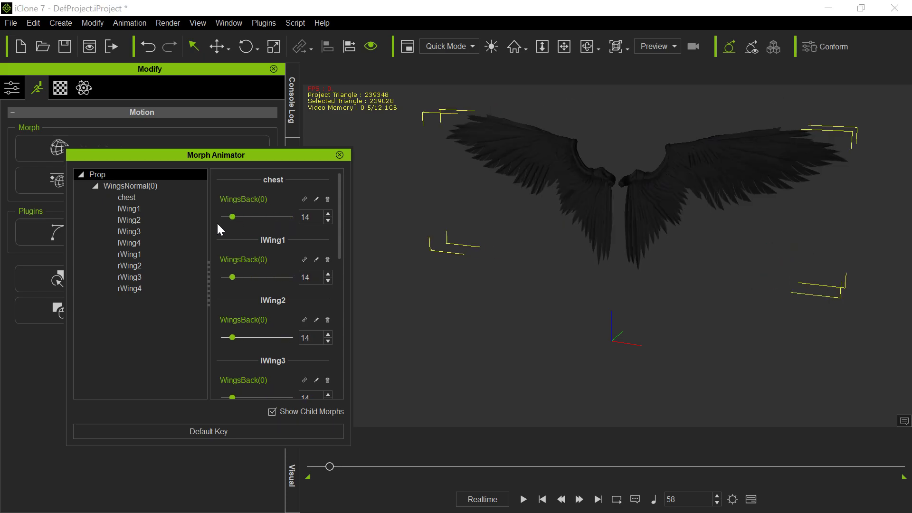
{"action": "left_click_drag", "start_coordinate": [330, 467], "coordinate": [330, 466]}
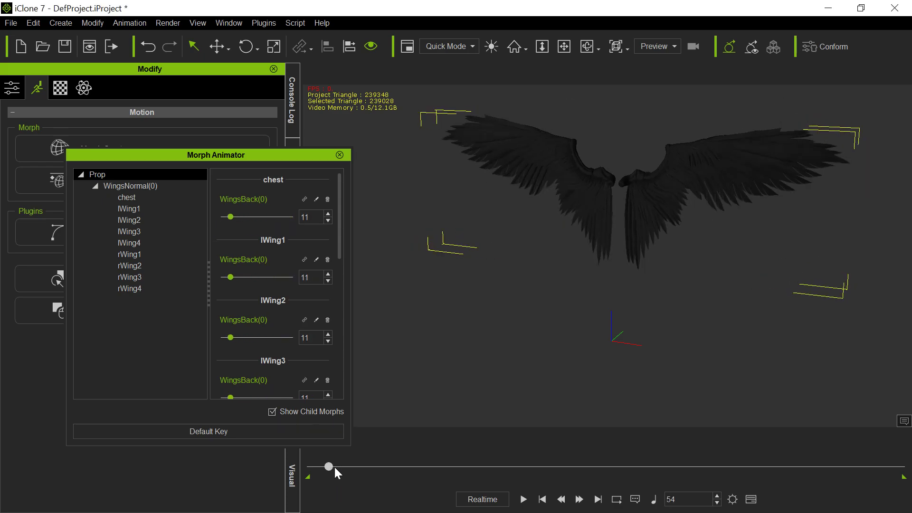
{"action": "left_click_drag", "start_coordinate": [329, 466], "coordinate": [342, 466]}
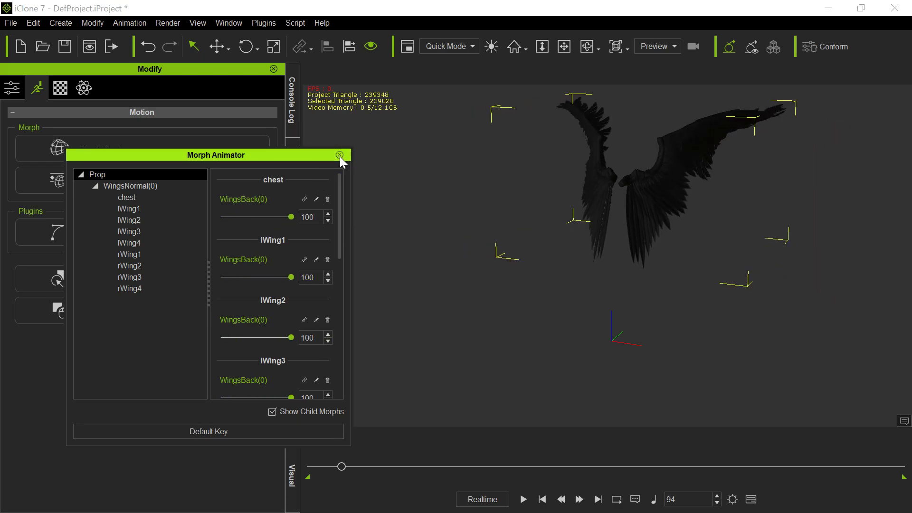
{"action": "left_click", "coordinate": [341, 156]}
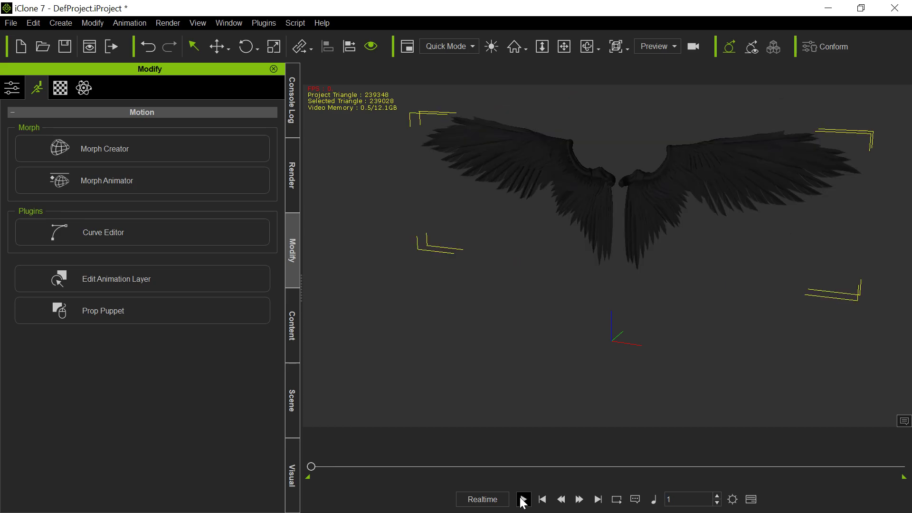
Step: Play the wing-fold animation, then stop playback
{"action": "left_click", "coordinate": [523, 500]}
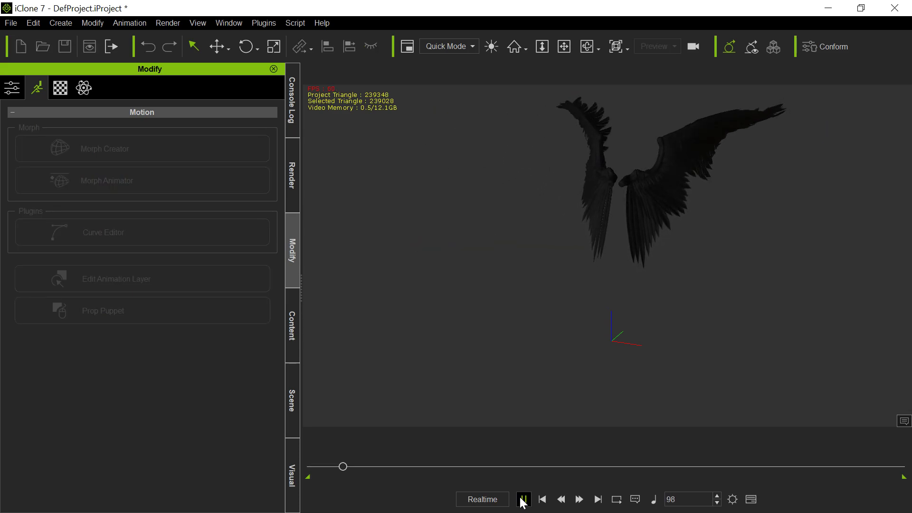
{"action": "left_click", "coordinate": [522, 499]}
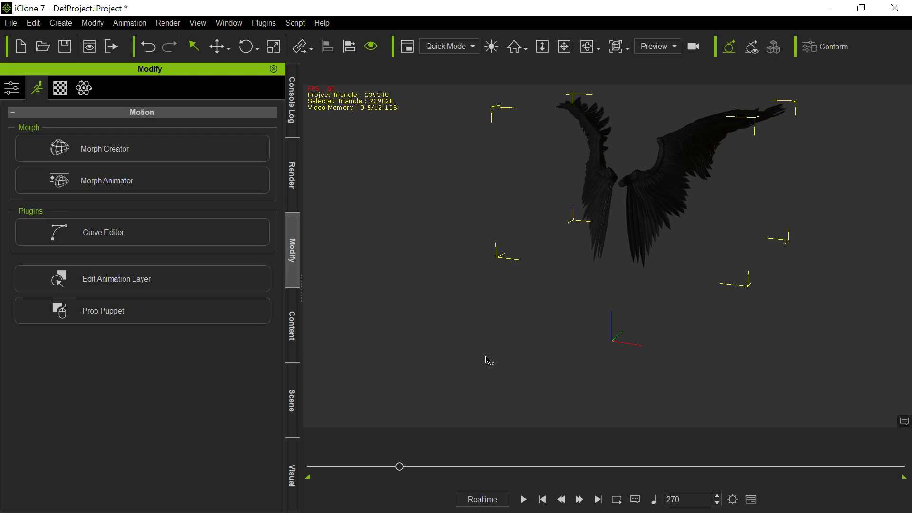
{"action": "mouse_move", "coordinate": [522, 308]}
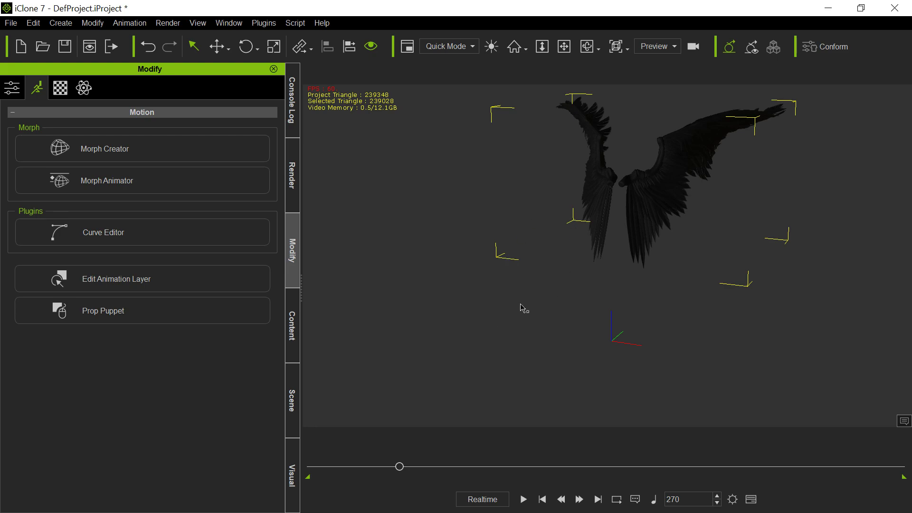
{"action": "mouse_move", "coordinate": [585, 277]}
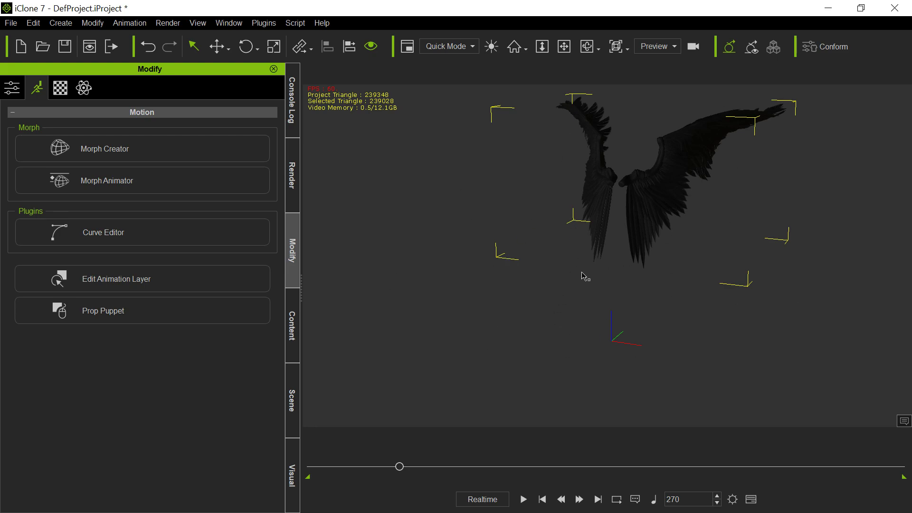
{"action": "mouse_move", "coordinate": [558, 280]}
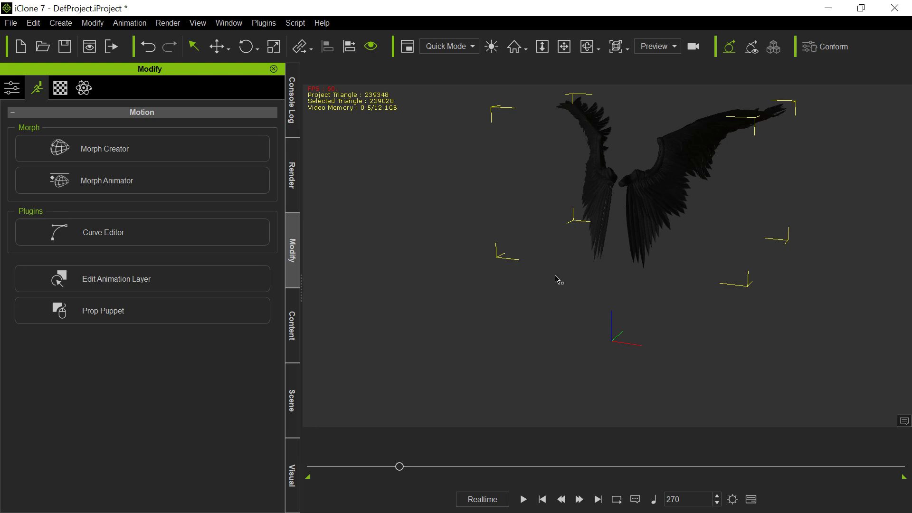
{"action": "mouse_move", "coordinate": [633, 158]}
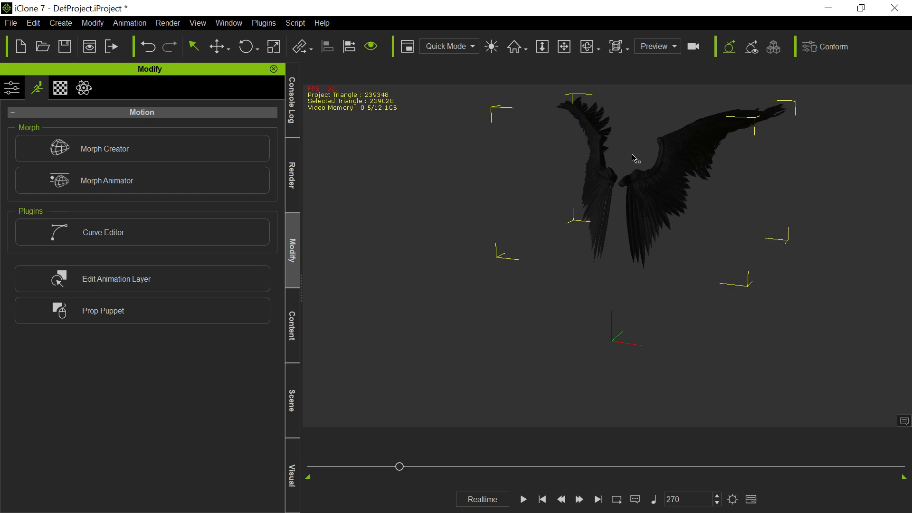
{"action": "mouse_move", "coordinate": [402, 462]}
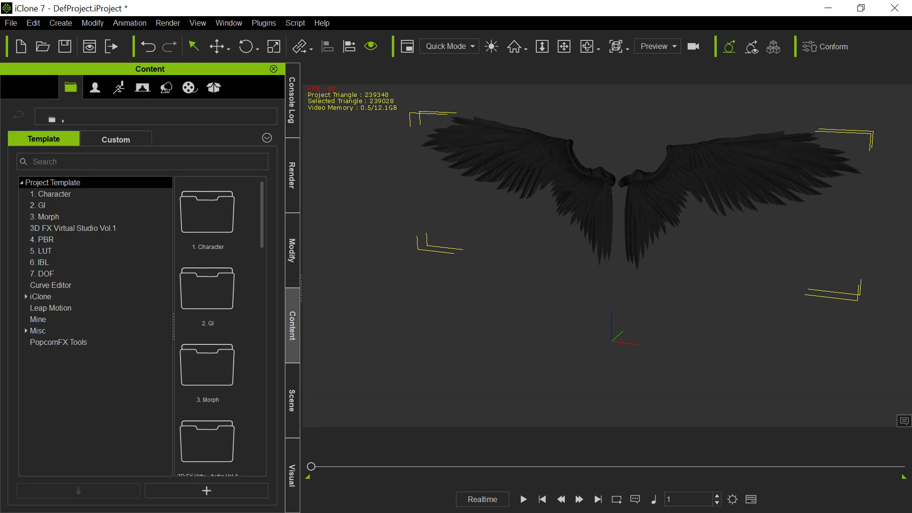
Step: Load 1.Base Female from the Avatar templates and reselect the wings prop
{"action": "left_click", "coordinate": [94, 88]}
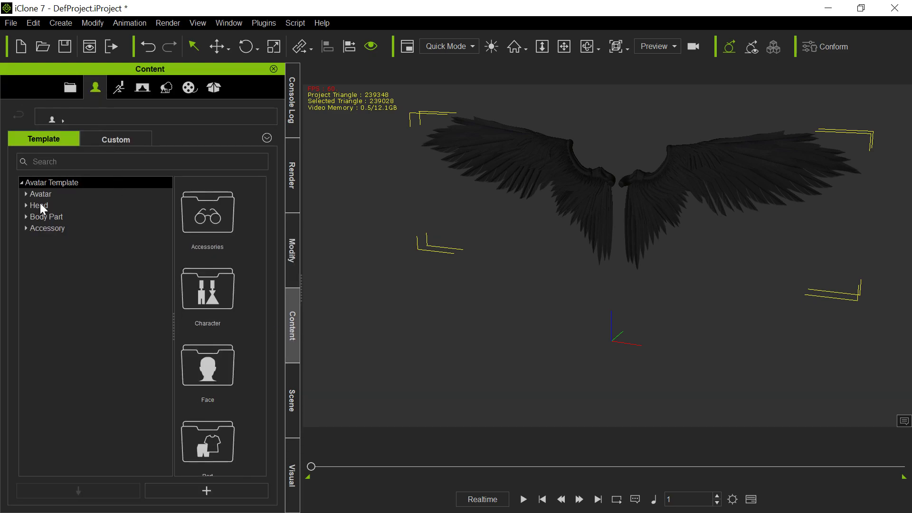
{"action": "left_click", "coordinate": [40, 194]}
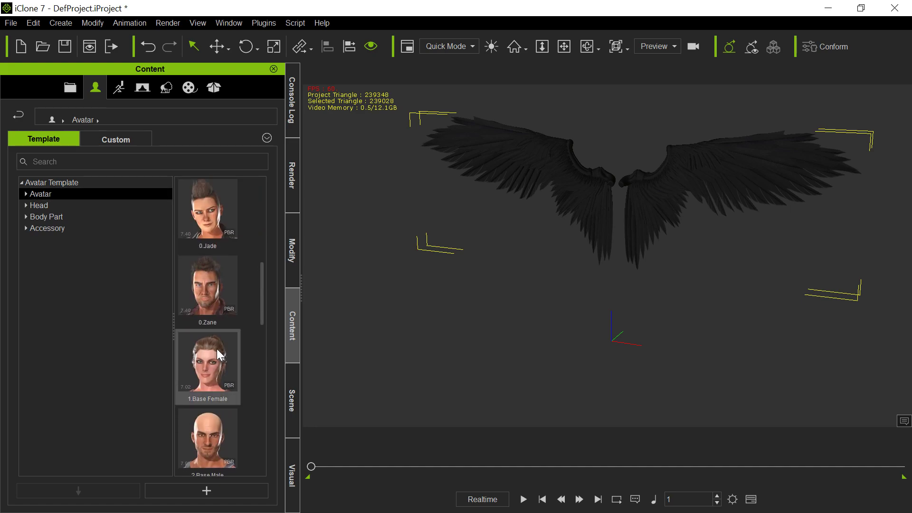
{"action": "double_click", "coordinate": [207, 361]}
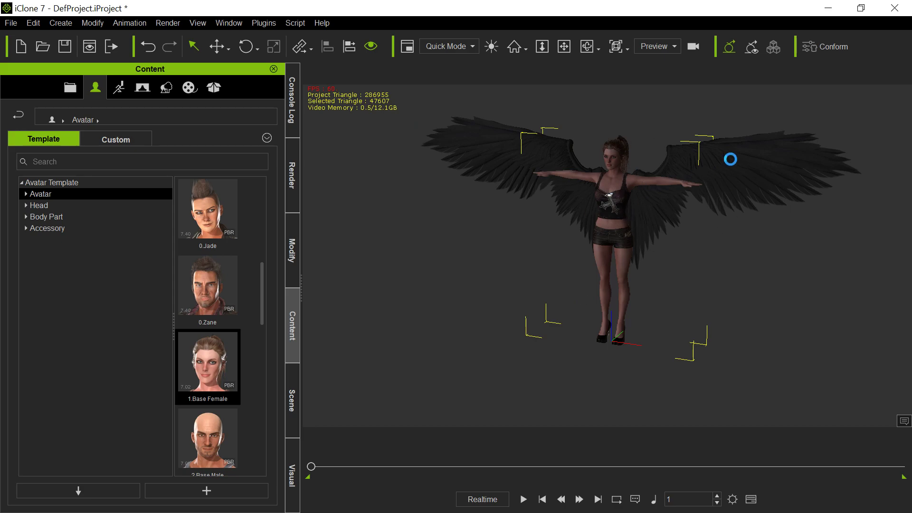
{"action": "left_click", "coordinate": [26, 194]}
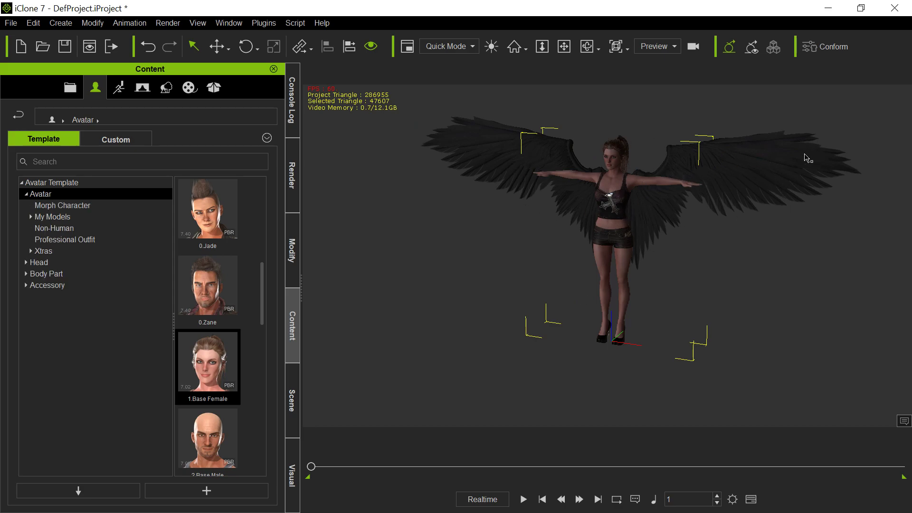
{"action": "mouse_move", "coordinate": [638, 234]}
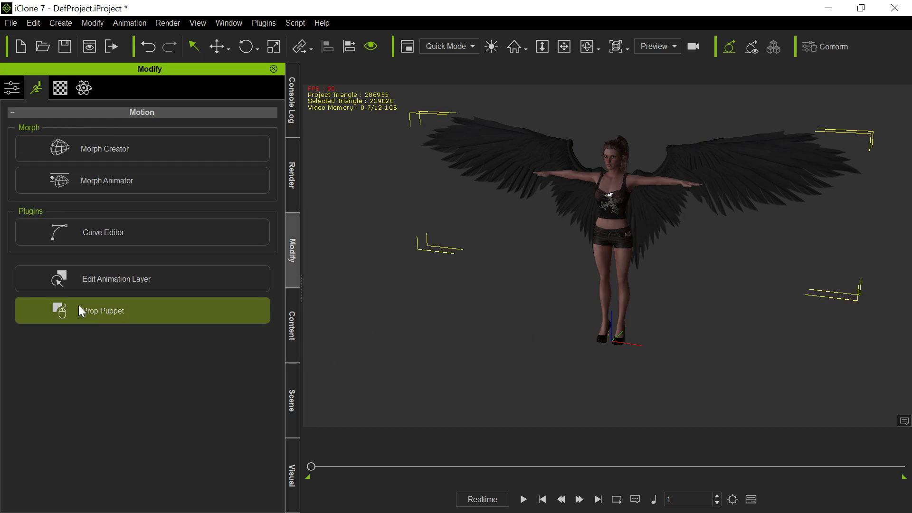
Step: Show the wings' Attribute settings down to Attach, showing CC_Base_Spine02
{"action": "left_click", "coordinate": [35, 88]}
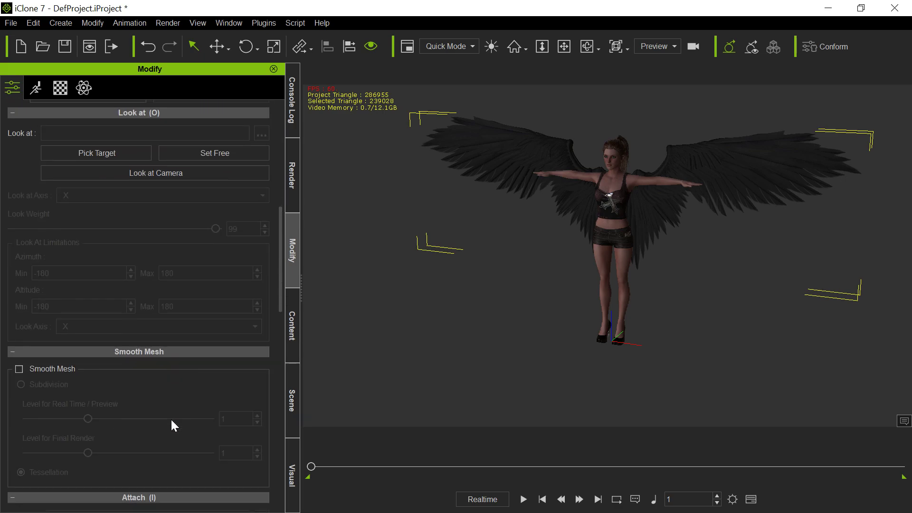
{"action": "scroll", "scroll_direction": "down", "scroll_amount": 3}
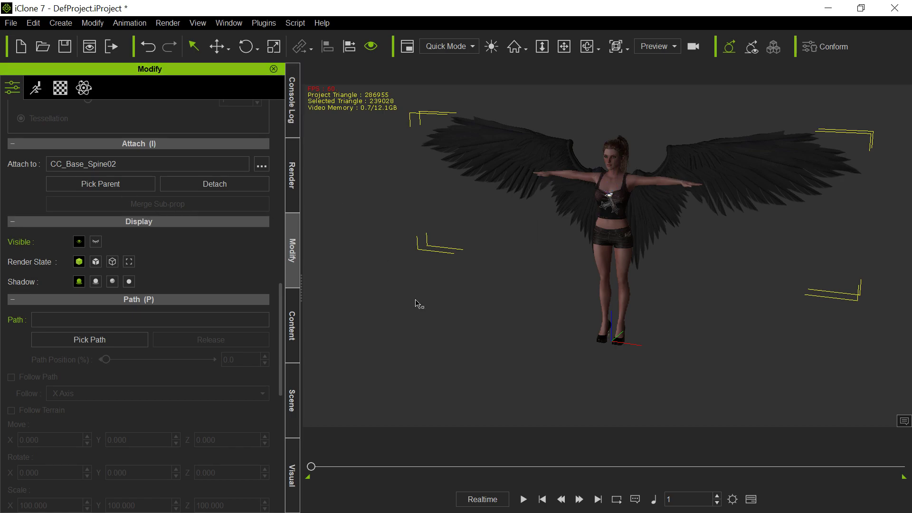
{"action": "mouse_move", "coordinate": [595, 355]}
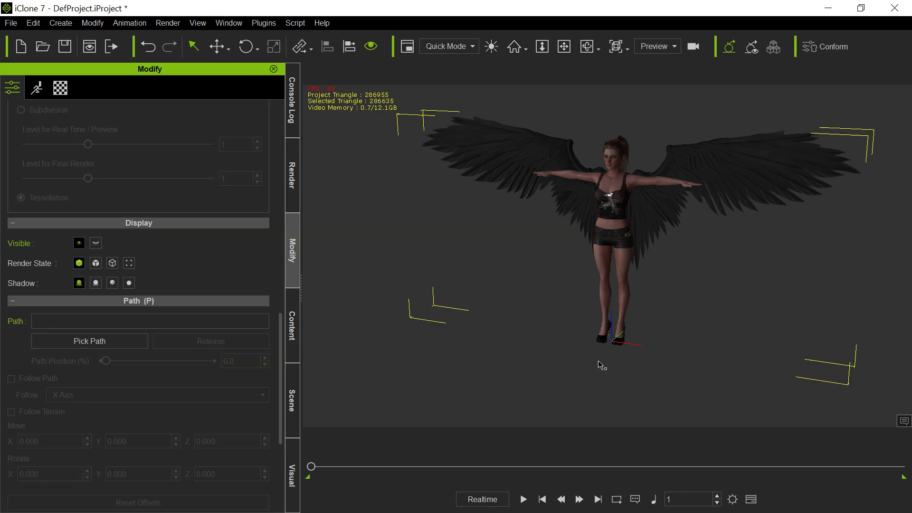
Step: At frame 385, raise the character with the Move tool and preview playback
{"action": "left_click_drag", "start_coordinate": [311, 466], "coordinate": [377, 467]}
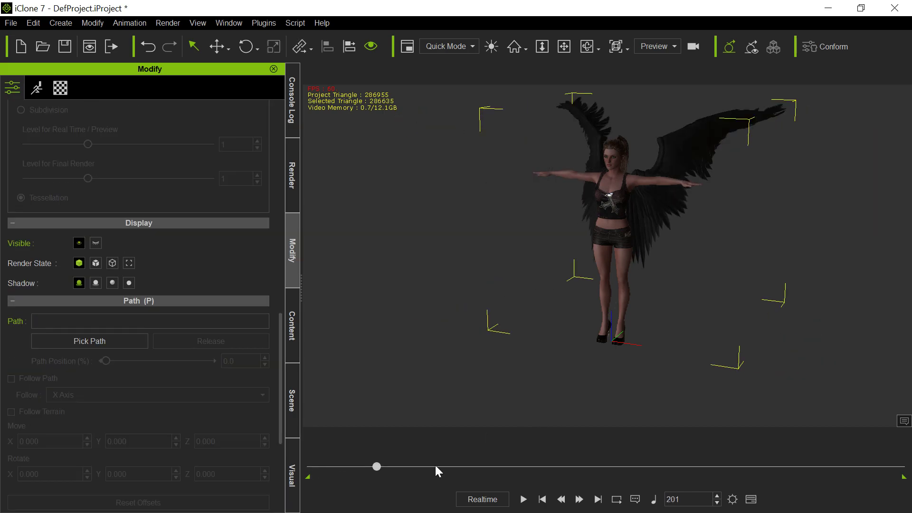
{"action": "left_click_drag", "start_coordinate": [376, 466], "coordinate": [438, 466]}
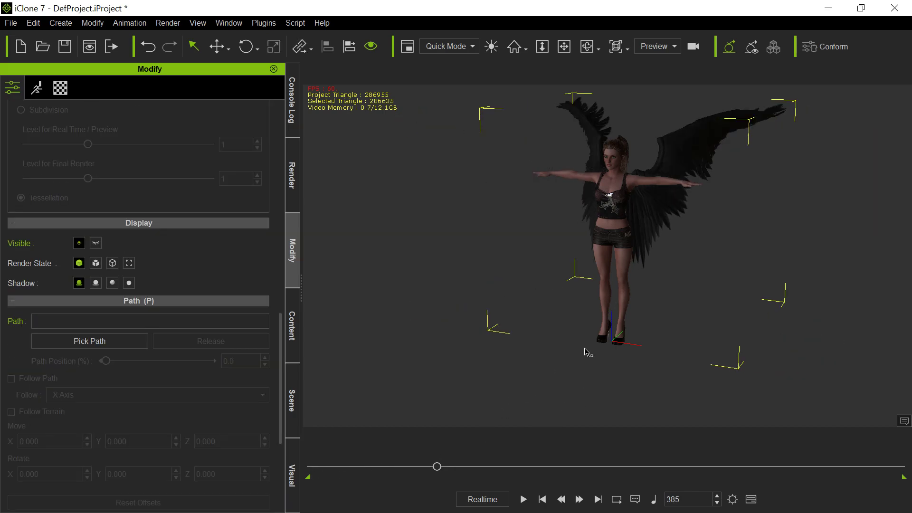
{"action": "left_click", "coordinate": [218, 46]}
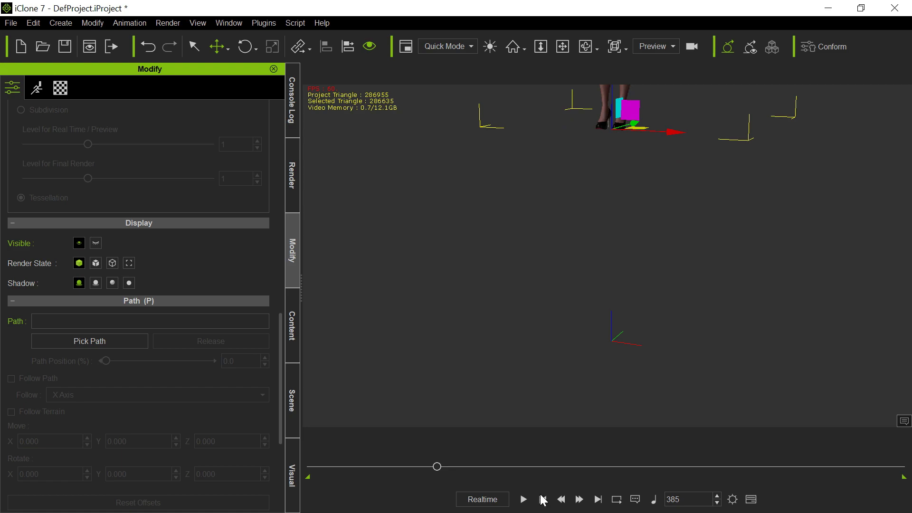
{"action": "left_click", "coordinate": [523, 499]}
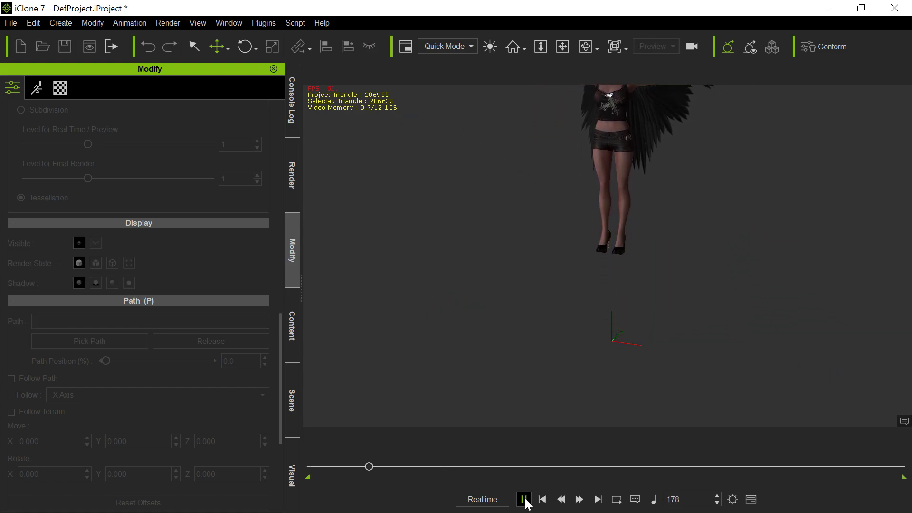
{"action": "left_click", "coordinate": [523, 499]}
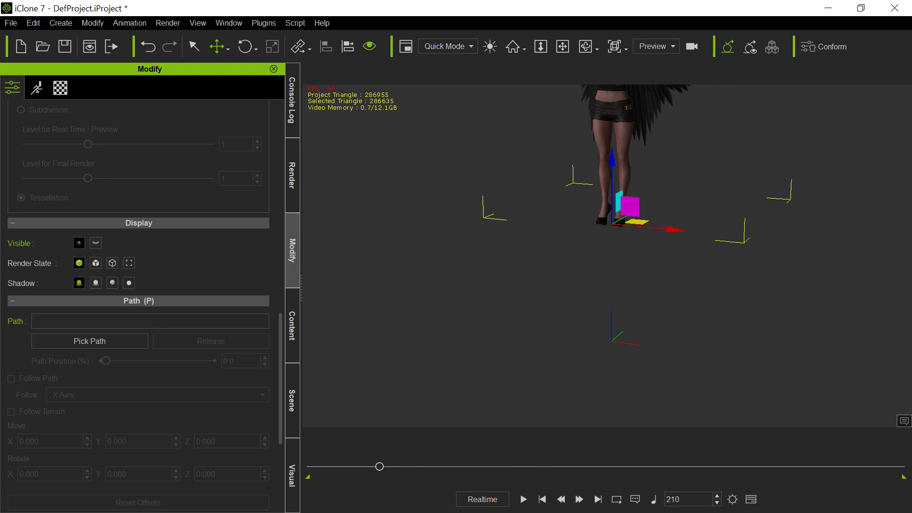